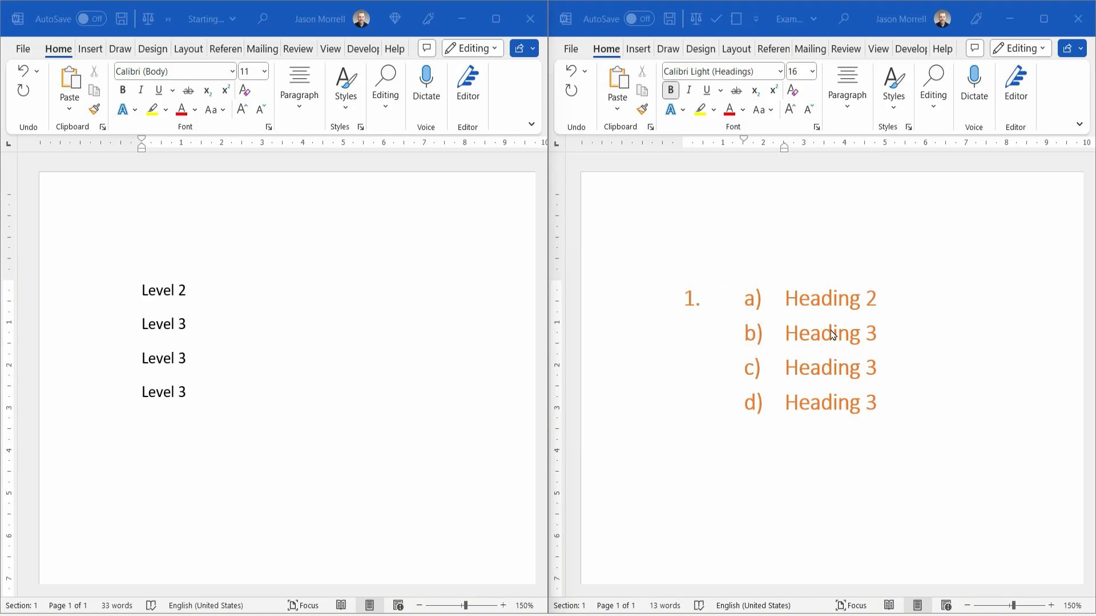
mouse_move(752, 457)
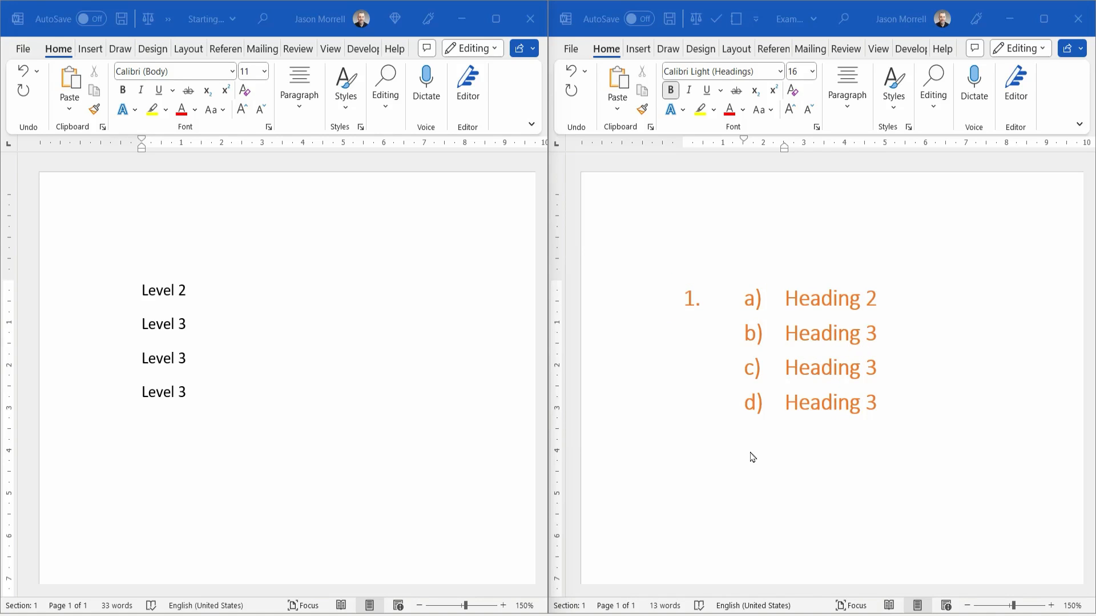
mouse_move(800, 473)
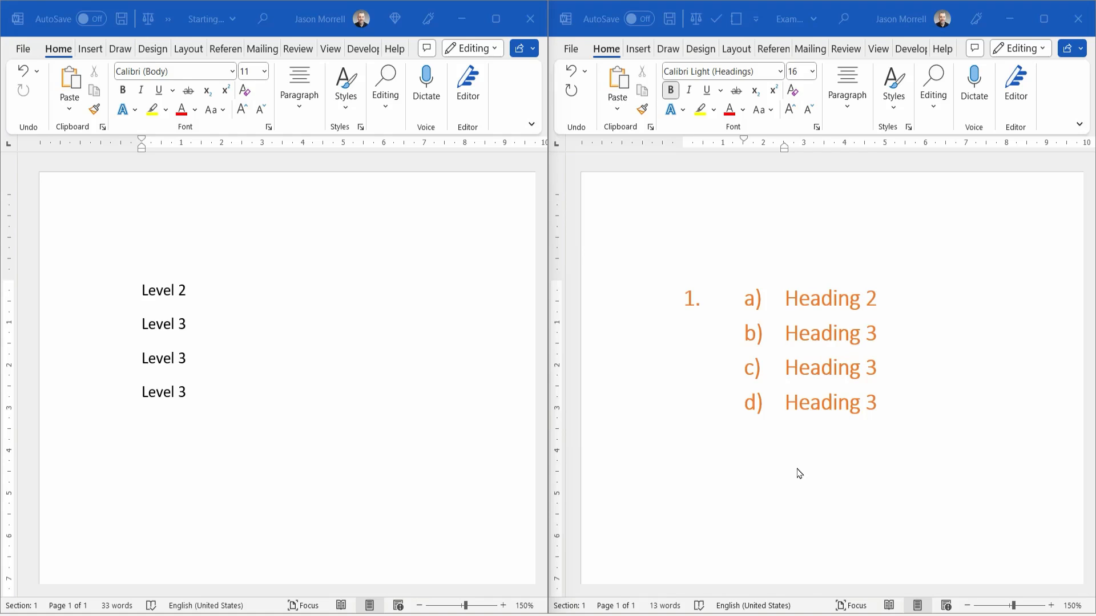
mouse_move(412, 348)
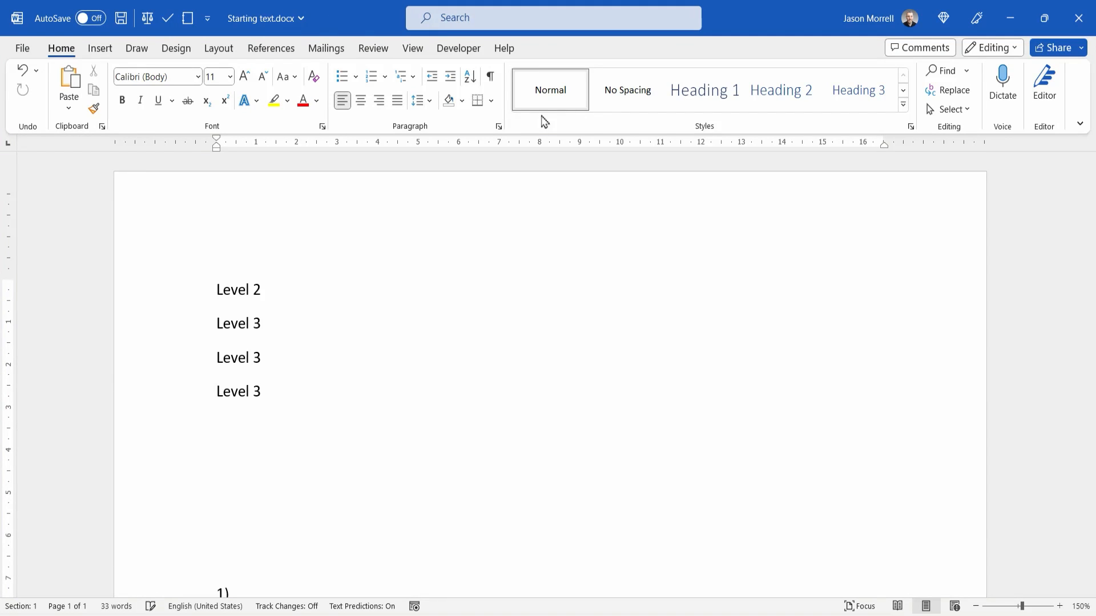
Step: Insert a 'Level 1 (hidden)' line above the Level 2 line
left_click(219, 290)
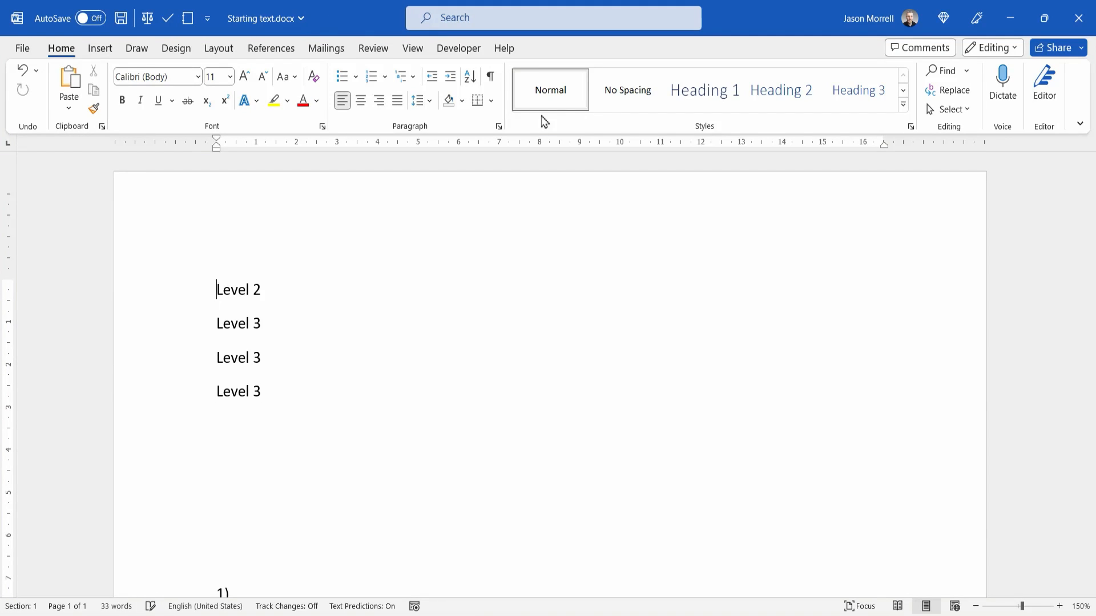
type("Level 1 (hidden")
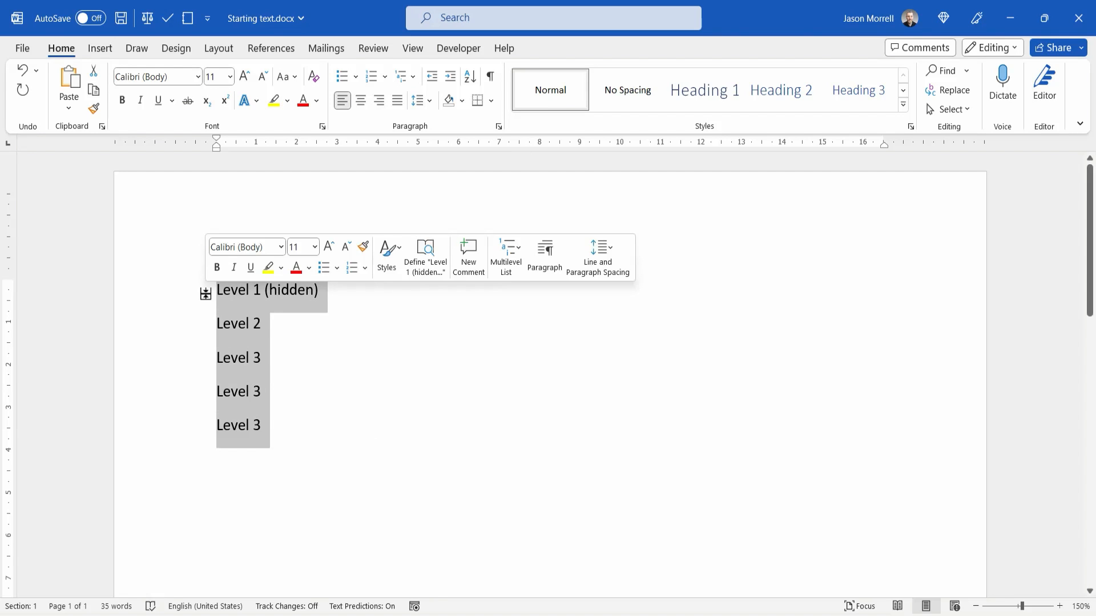
Step: Define a new multilevel list with level 1 numbered 1, 2, 3 and linked to Heading 1
left_click(400, 76)
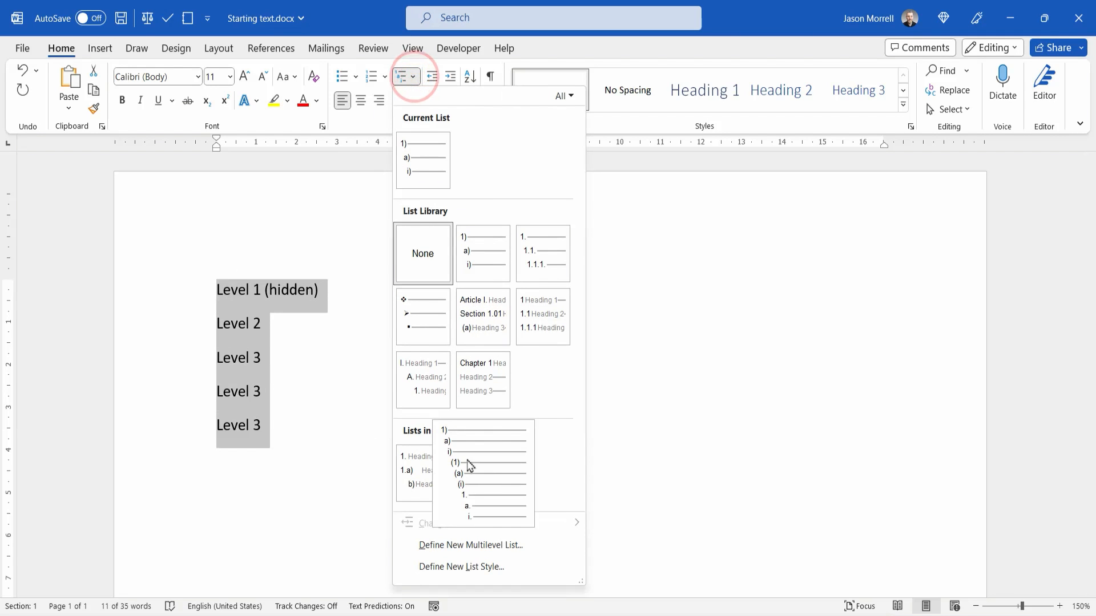
left_click(469, 545)
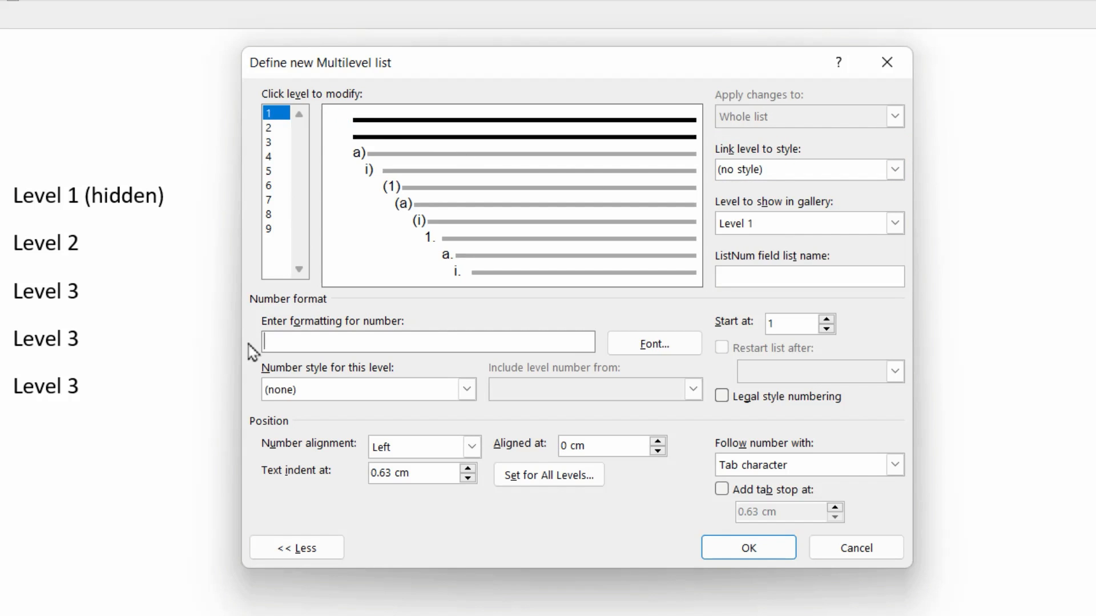
left_click(466, 389)
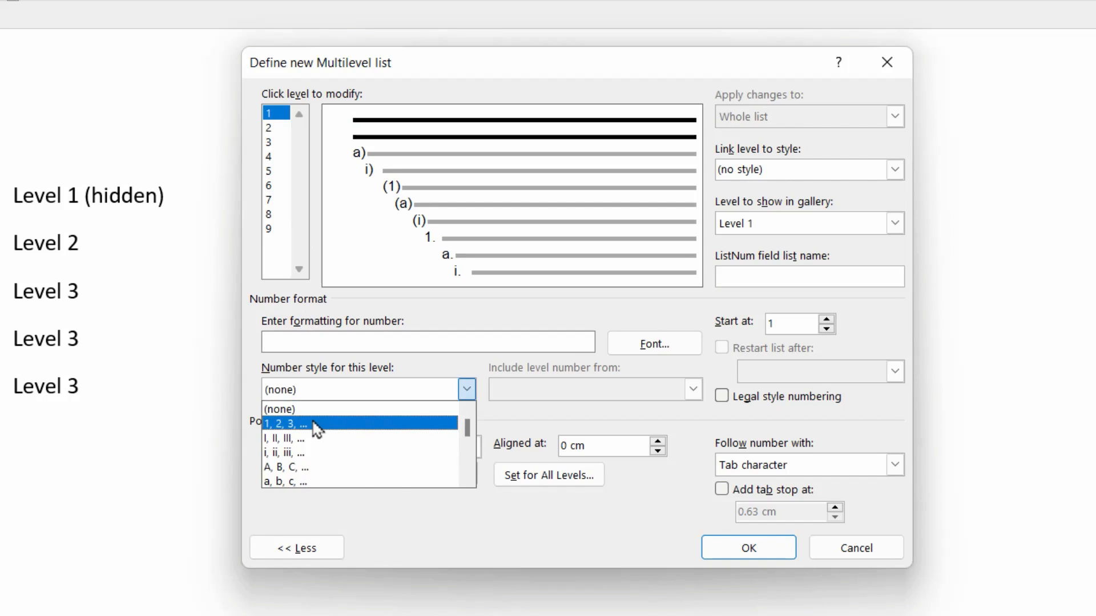
left_click(285, 424)
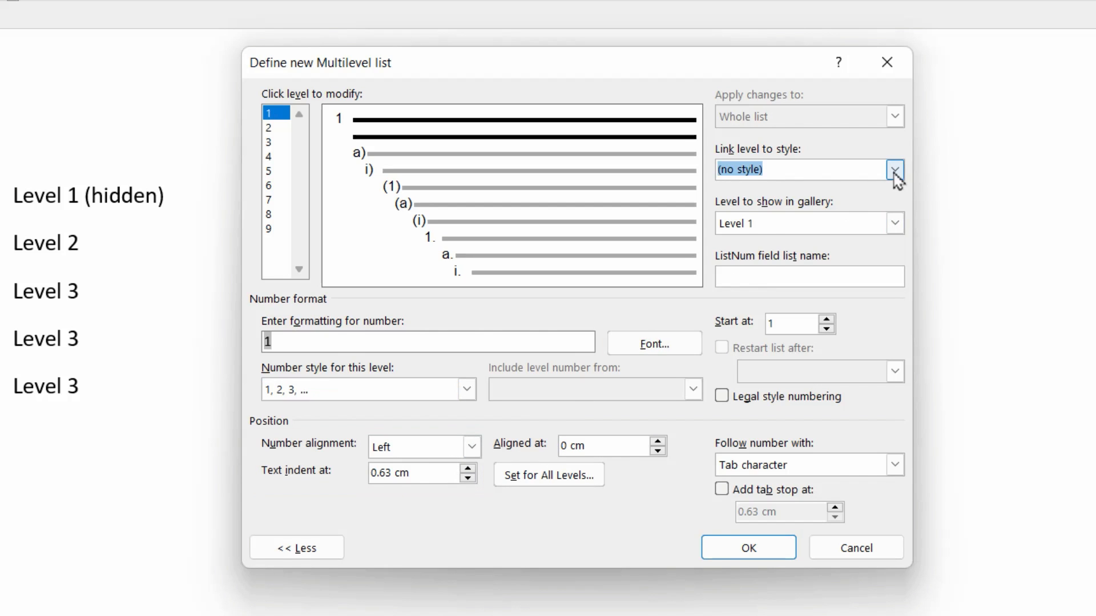
left_click(896, 169)
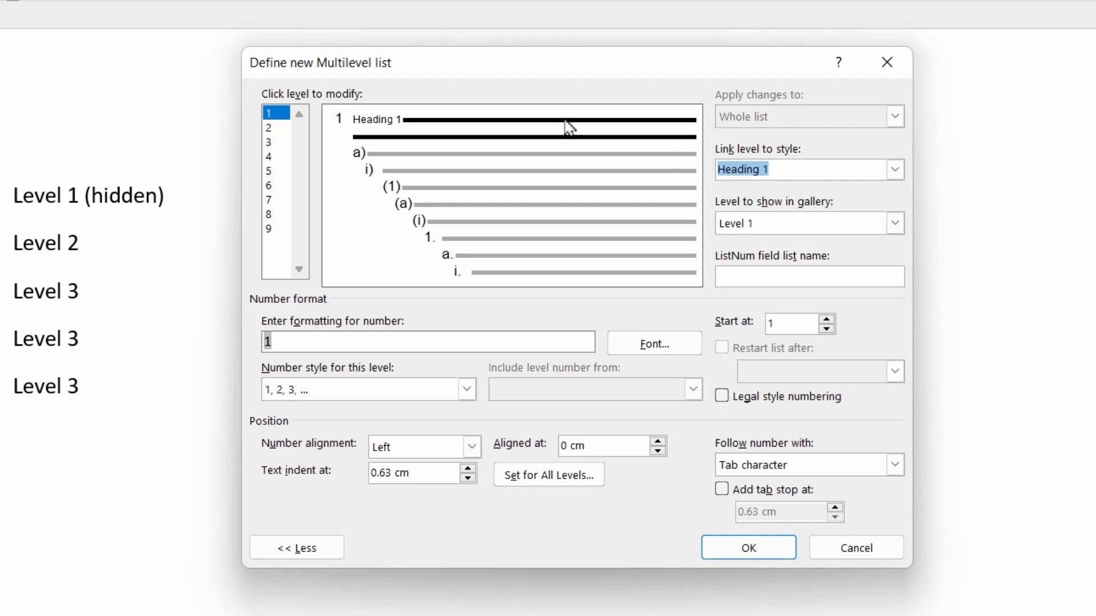
left_click(268, 127)
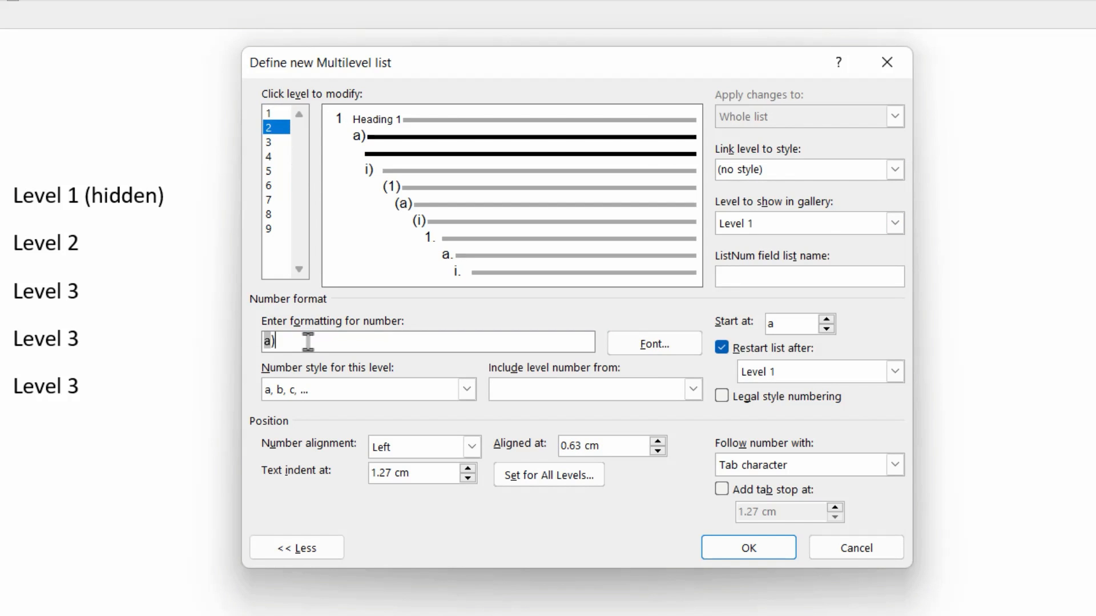
Step: Set list level 2's number format to '1. a)', aligned at 0 cm with 2.5 cm text indent
left_click(367, 389)
type("1")
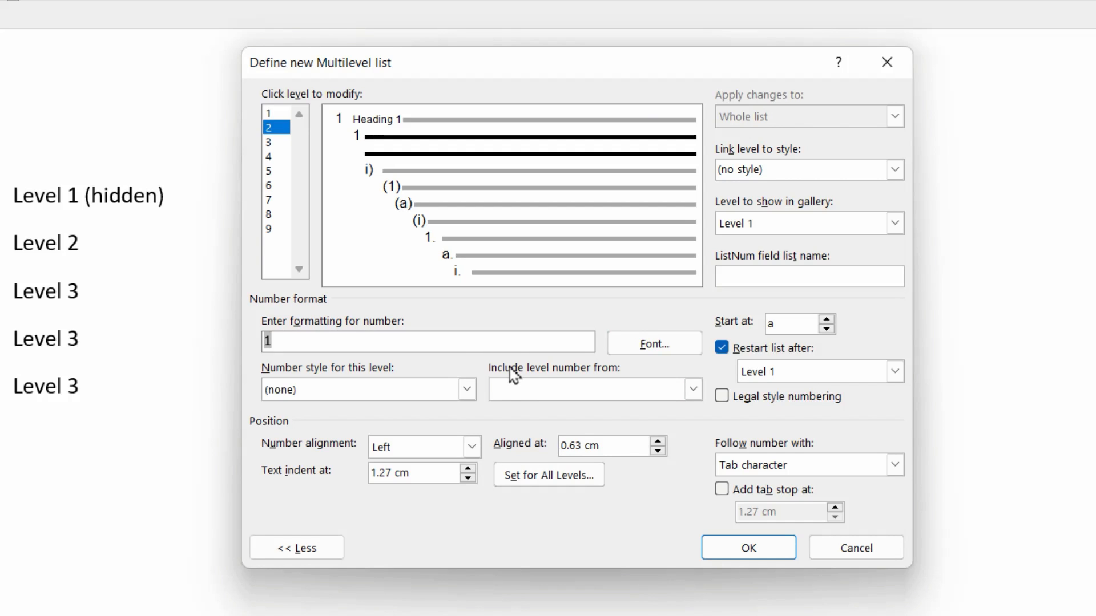
type(".")
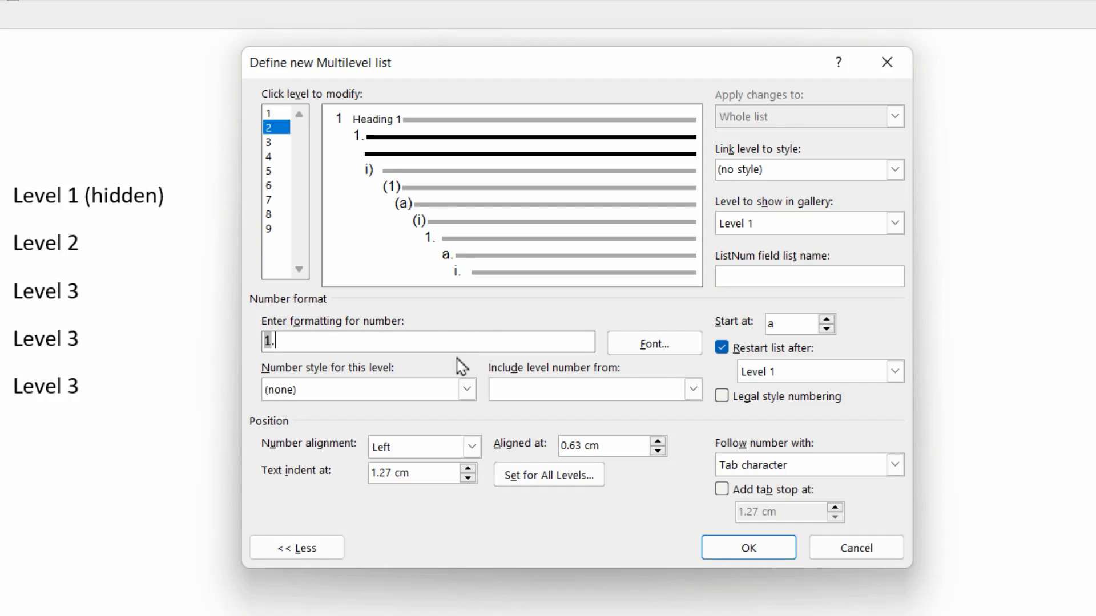
key("ctrl+Tab")
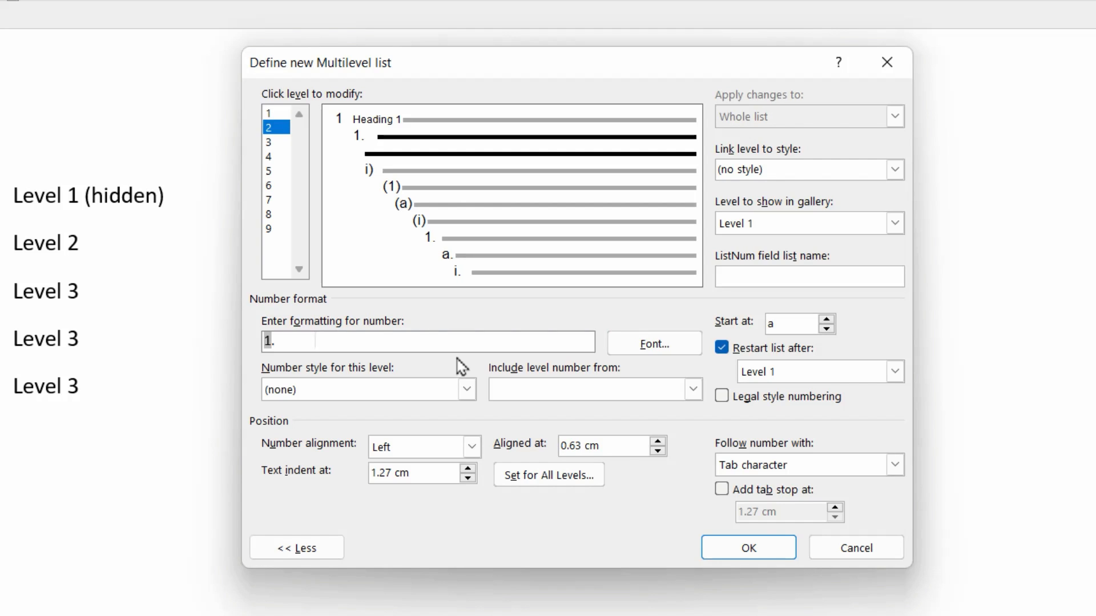
left_click(315, 342)
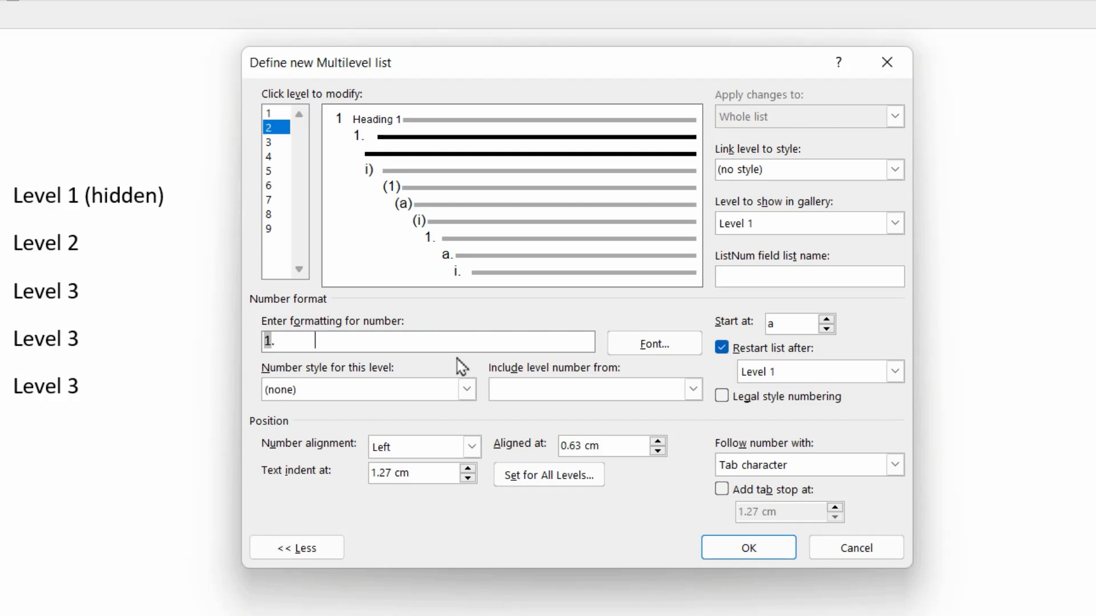
mouse_move(388, 411)
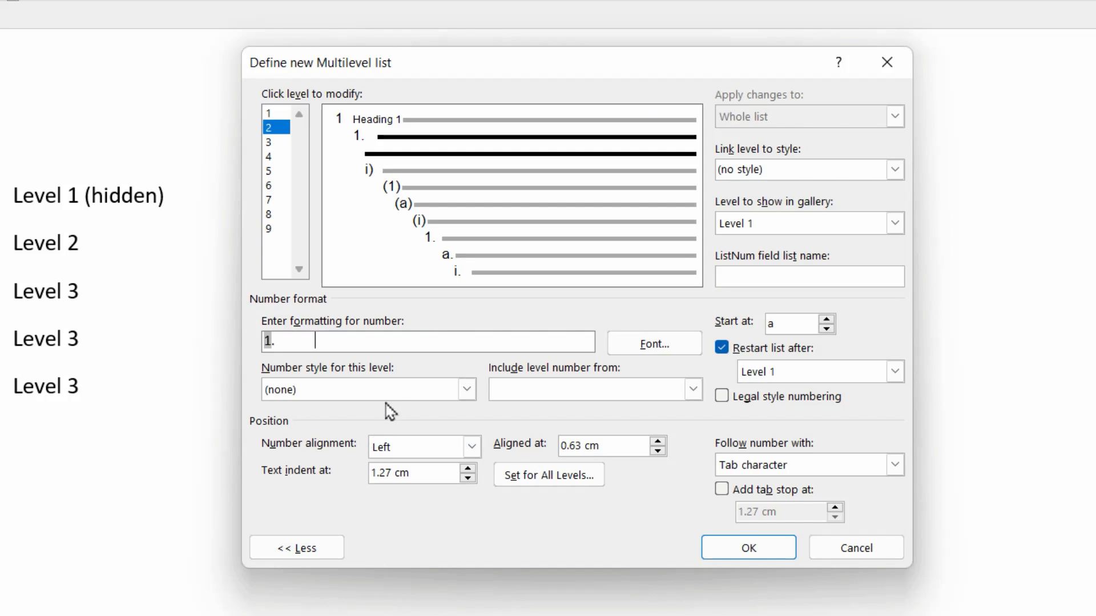
left_click(464, 389)
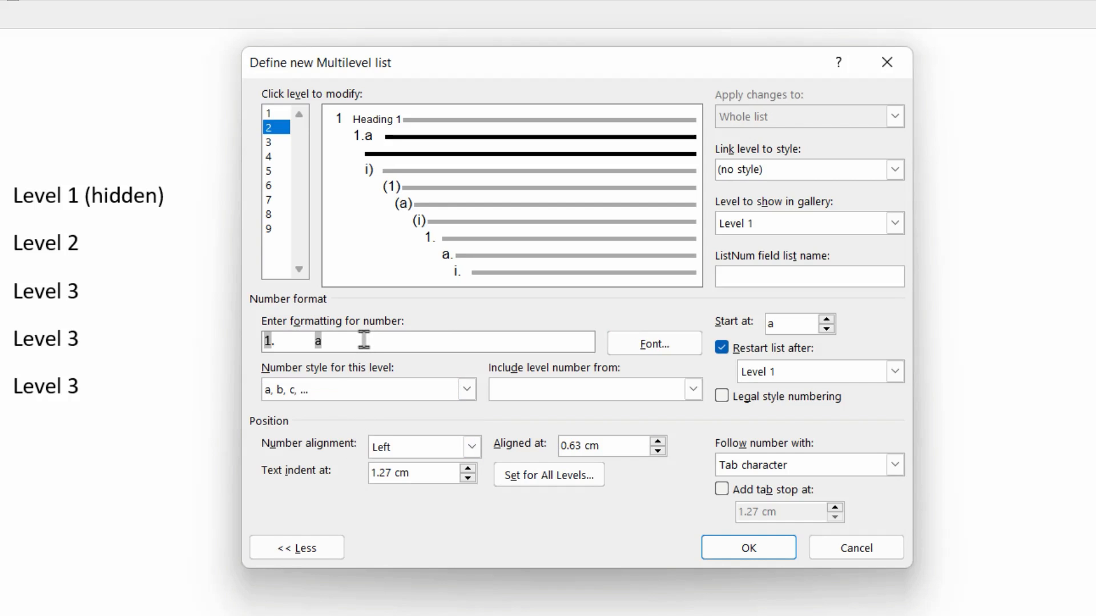
type(")")
left_click(604, 446)
type("0")
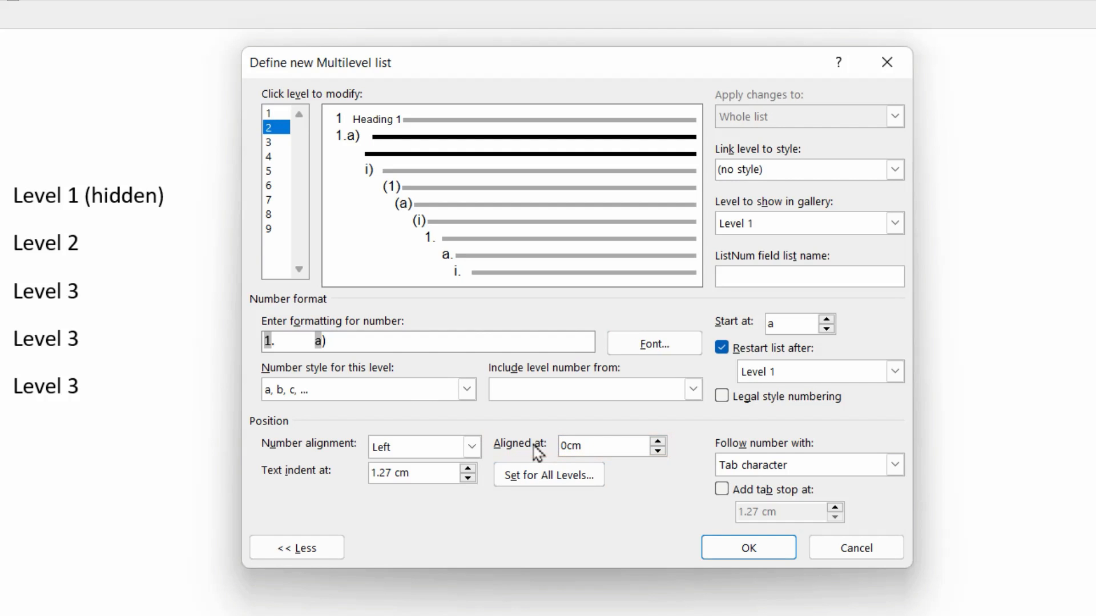
mouse_move(433, 475)
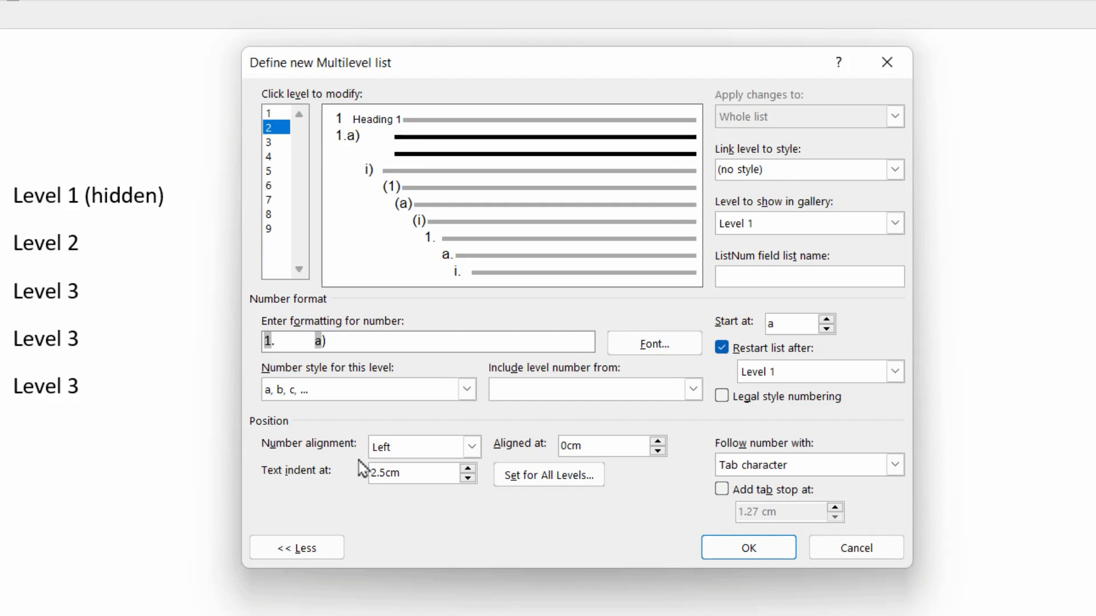
left_click(268, 143)
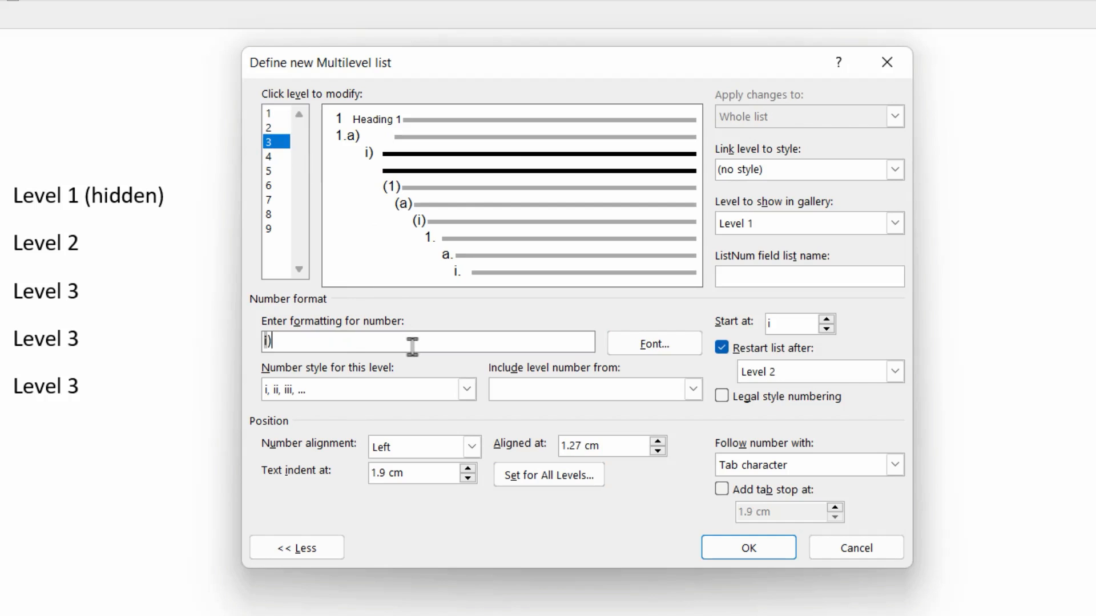
Step: Give level 3 a 'b)' lettered format starting at b, aligned 1.5 cm, indented 2.5 cm
left_click(367, 390)
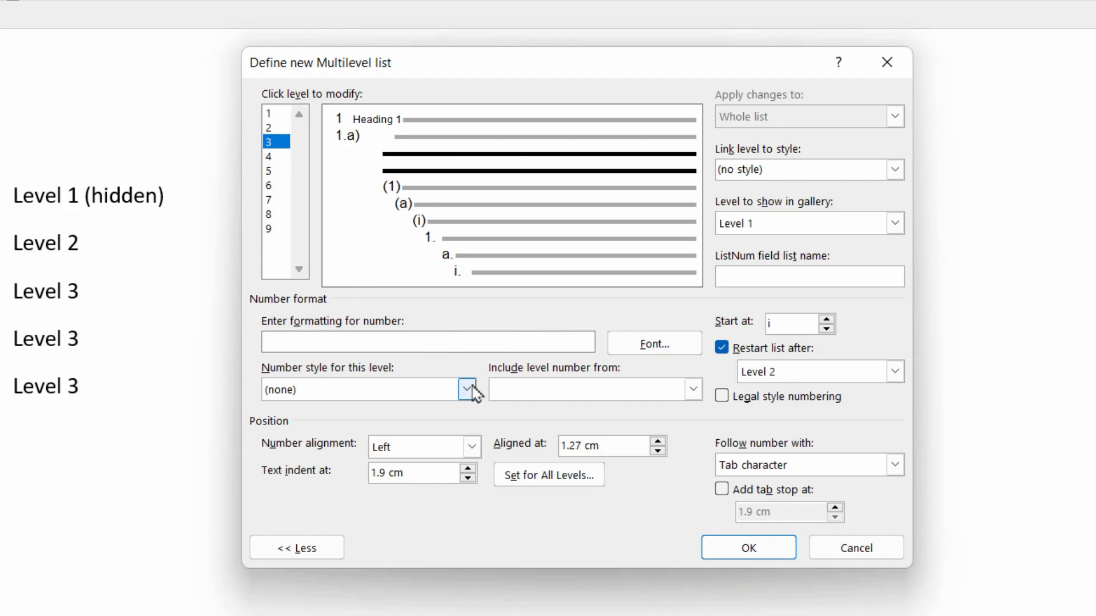
left_click(466, 390)
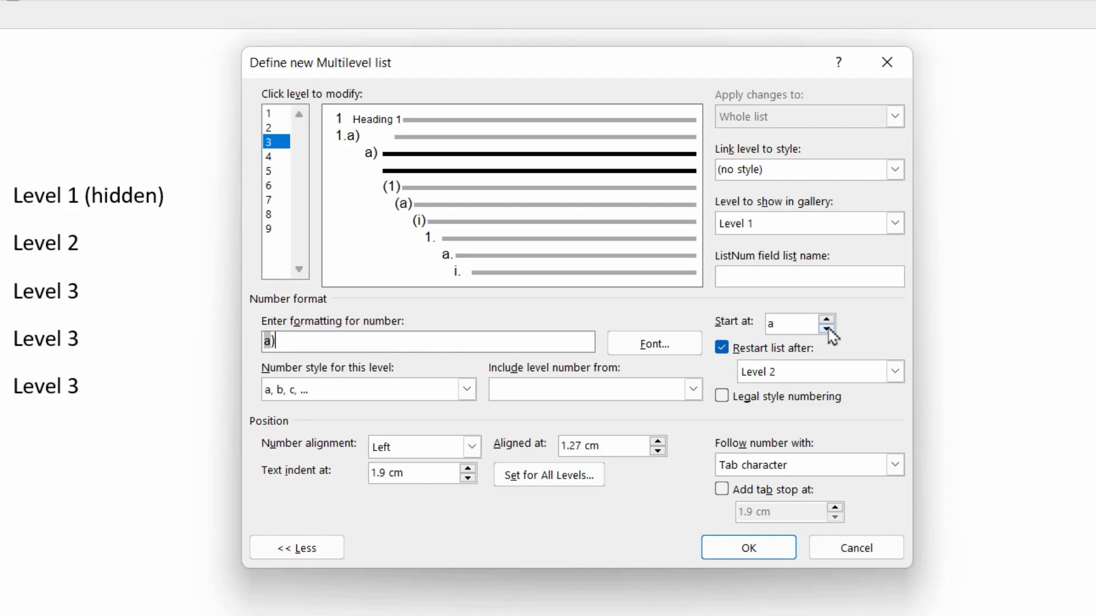
left_click(831, 318)
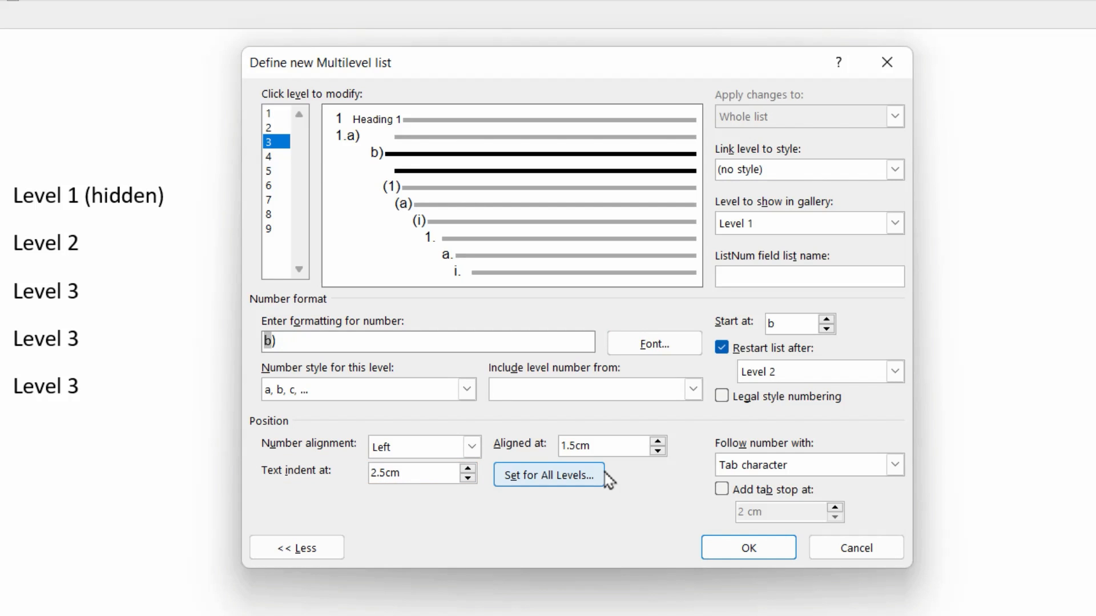
mouse_move(411, 203)
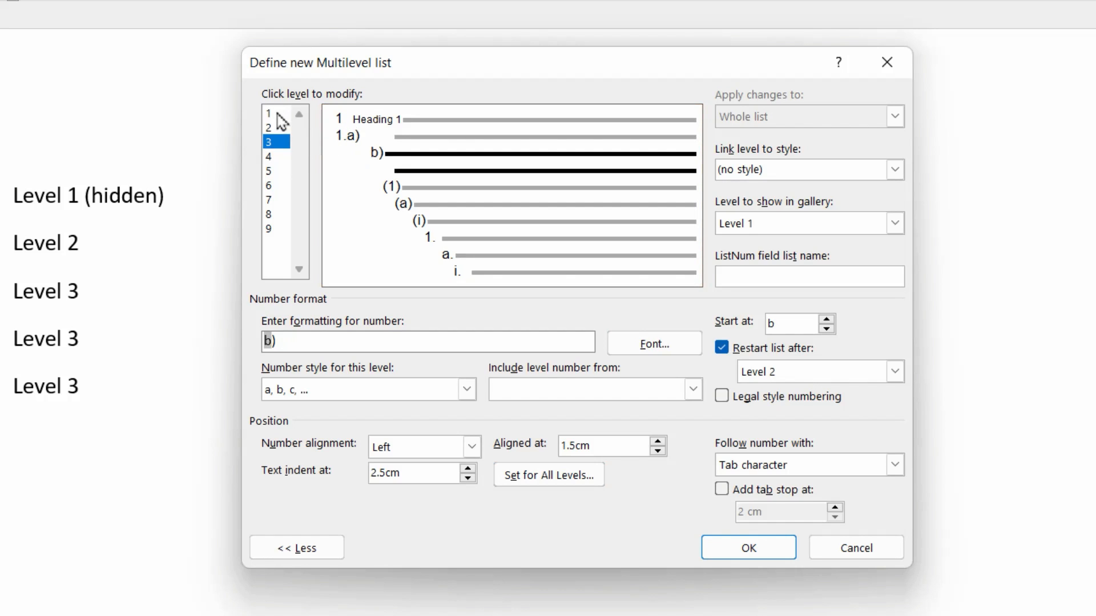
Step: Link list levels 1, 2 and 3 to Heading 1, Heading 2 and Heading 3
left_click(269, 112)
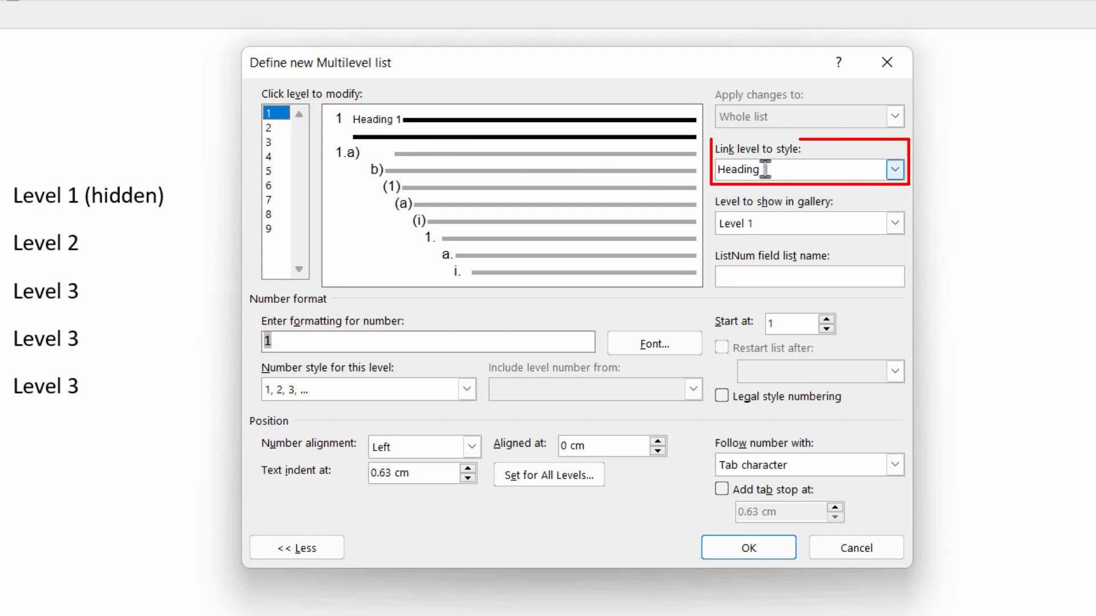
left_click(894, 169)
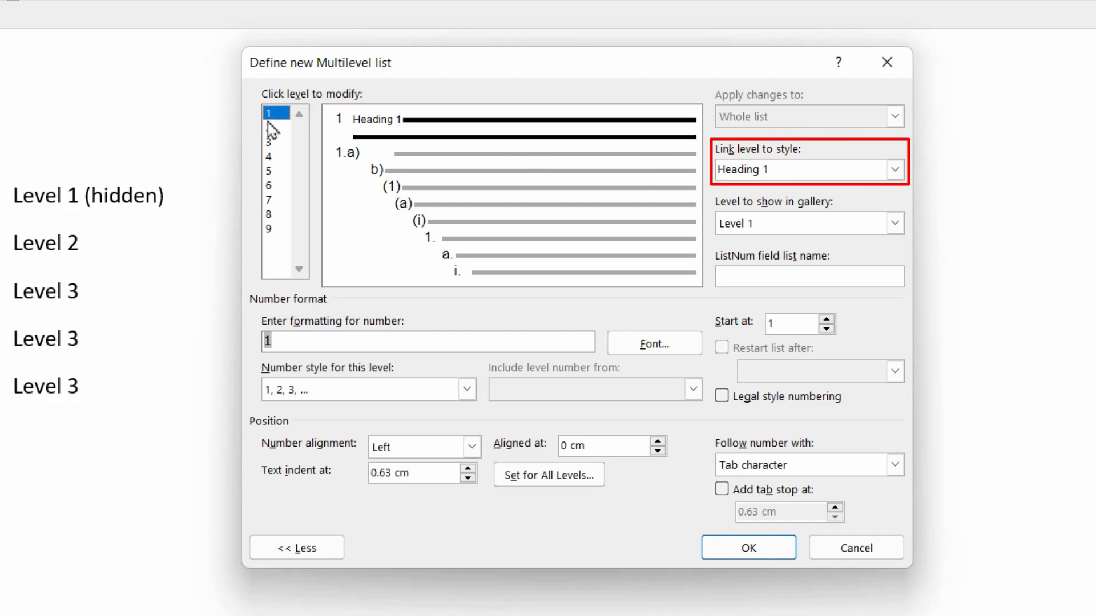
left_click(271, 128)
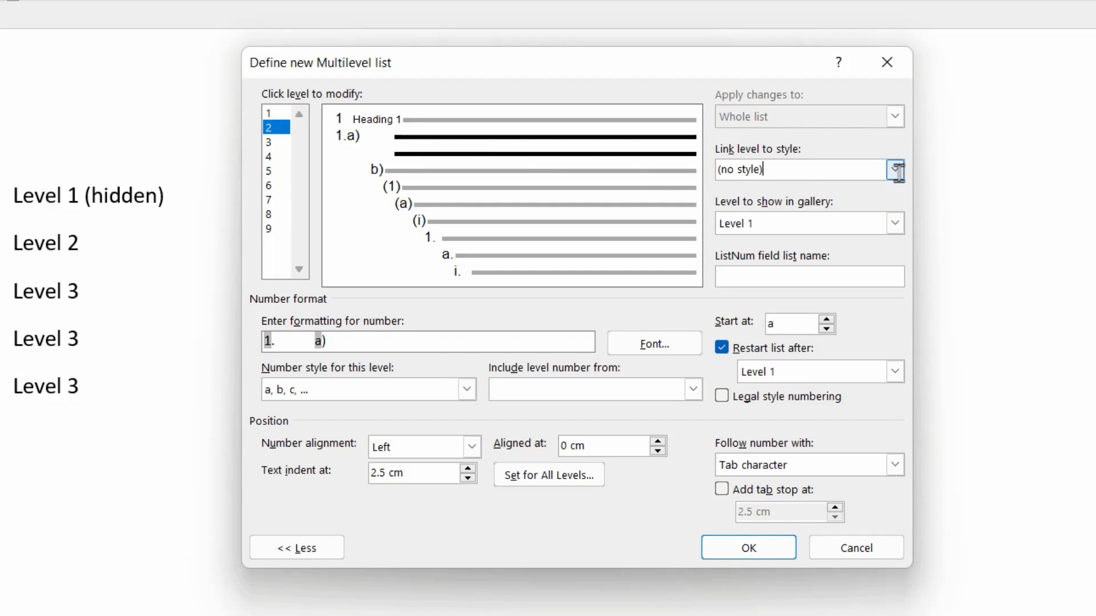
left_click(896, 169)
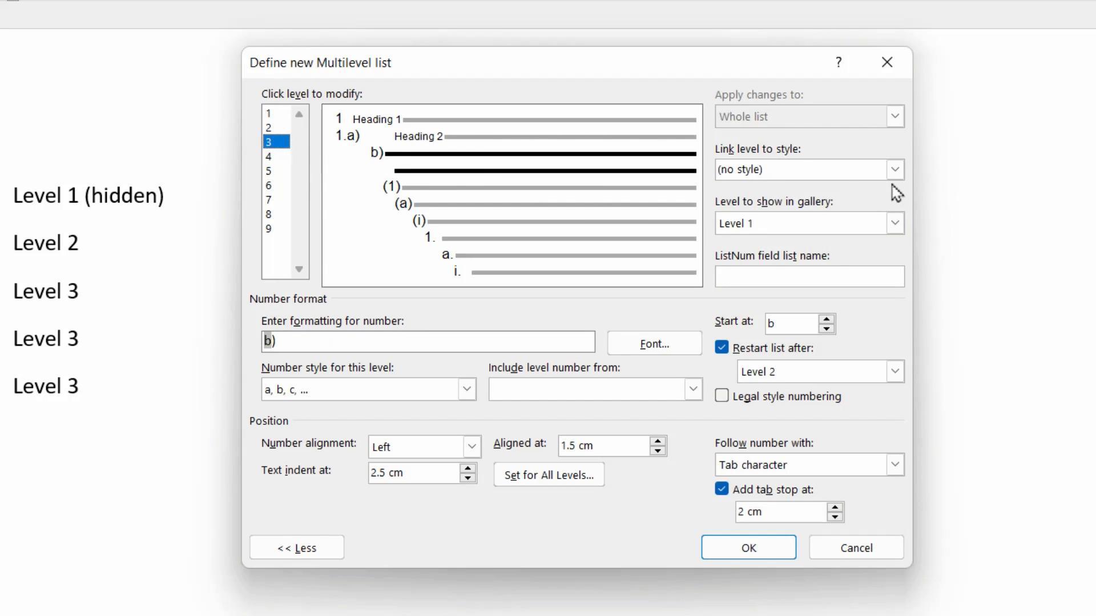
left_click(894, 169)
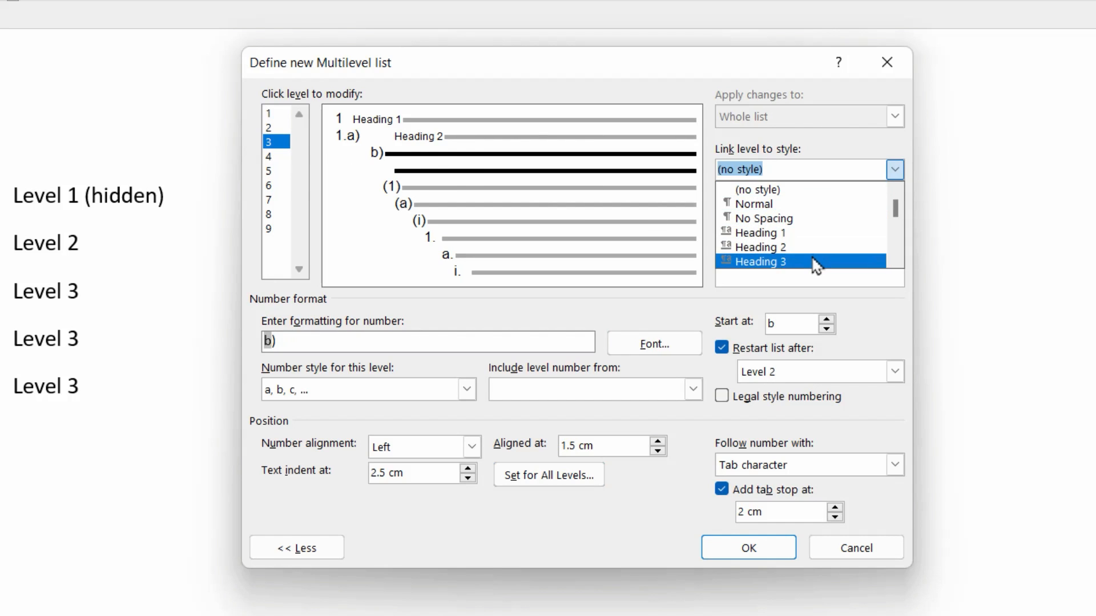
left_click(760, 262)
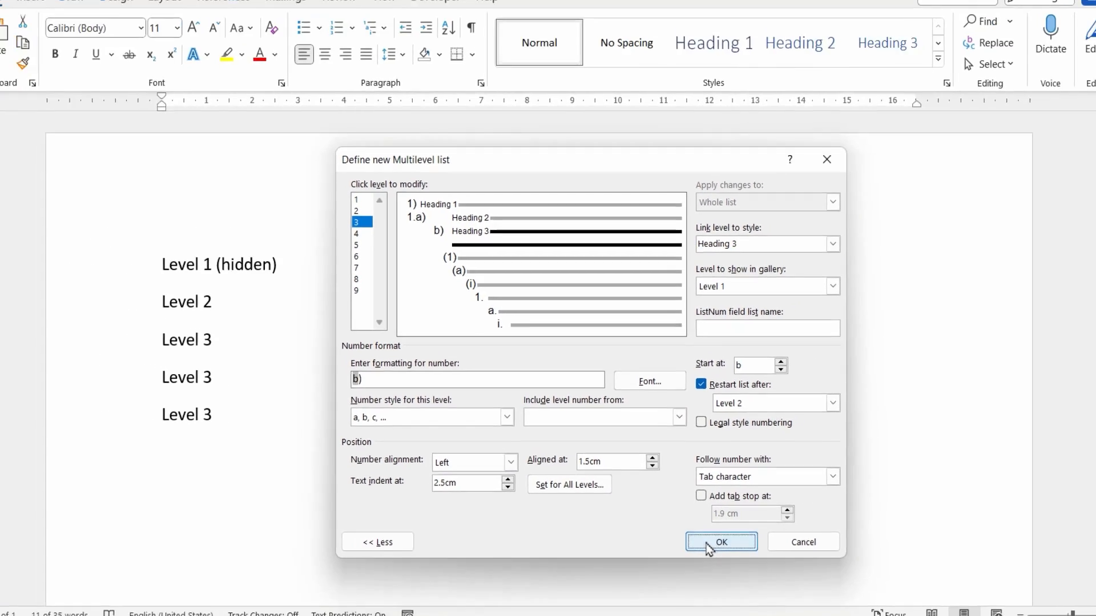
Step: Apply the list, demoting Level 2 to '1. a)' and the Level 3 lines to b), c), d)
left_click(720, 542)
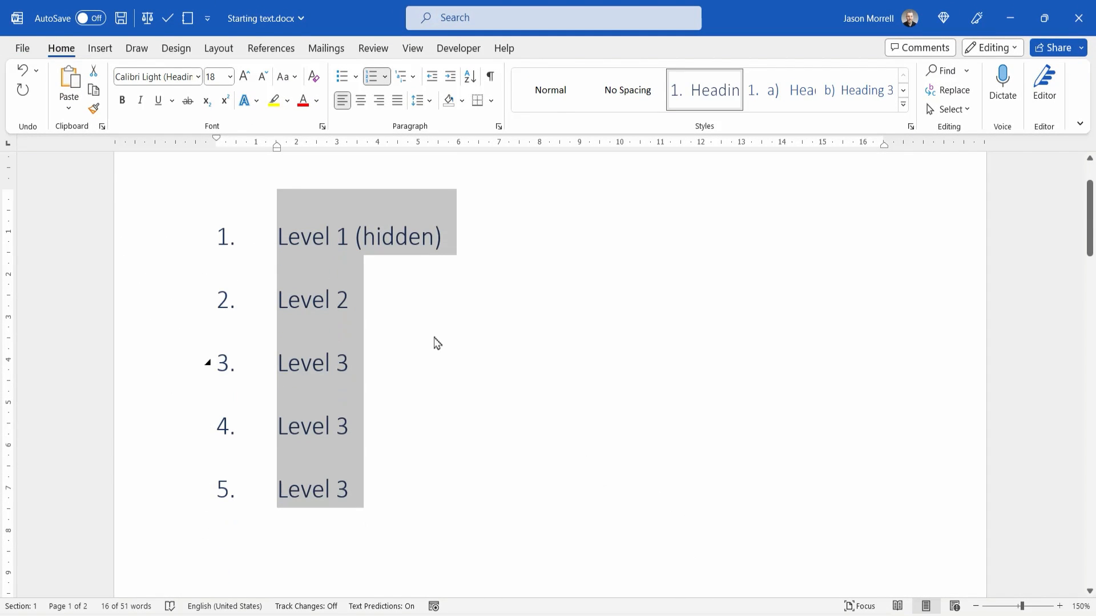
key("Tab")
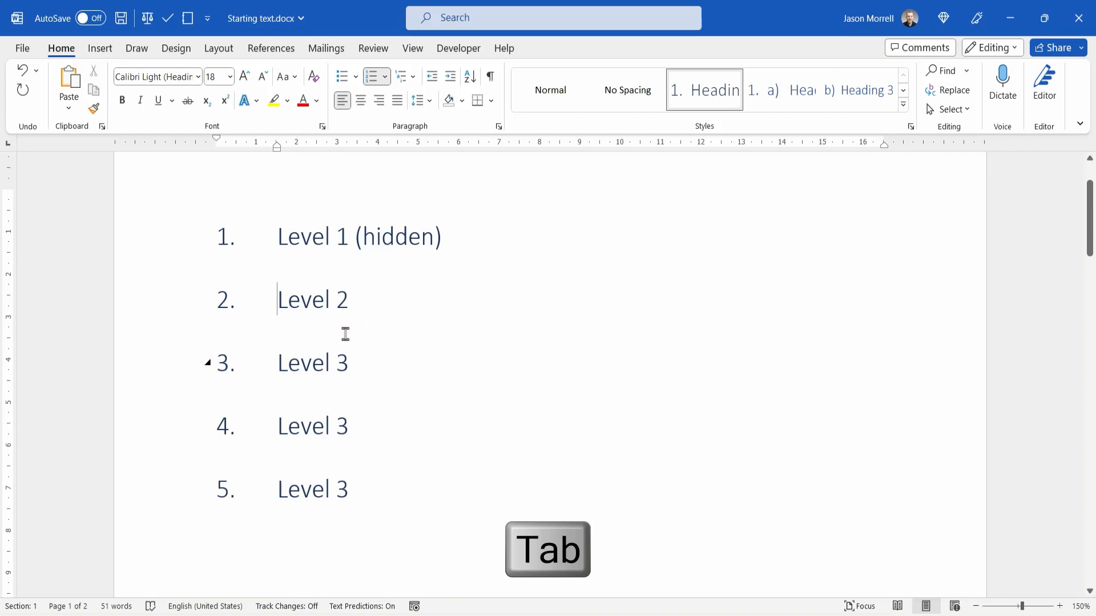
key("Tab")
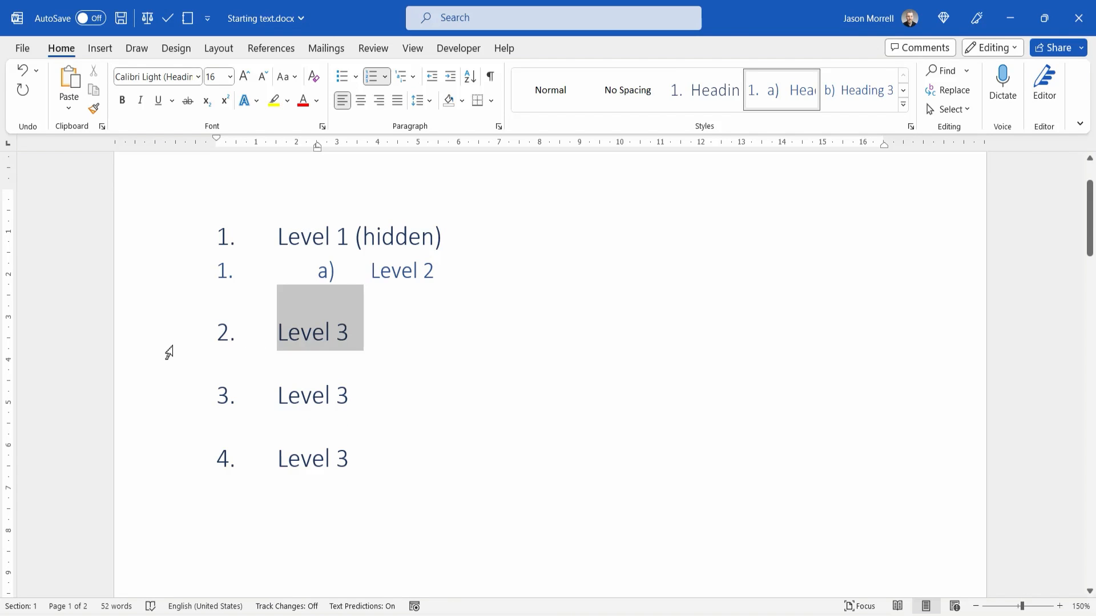
key("Tab")
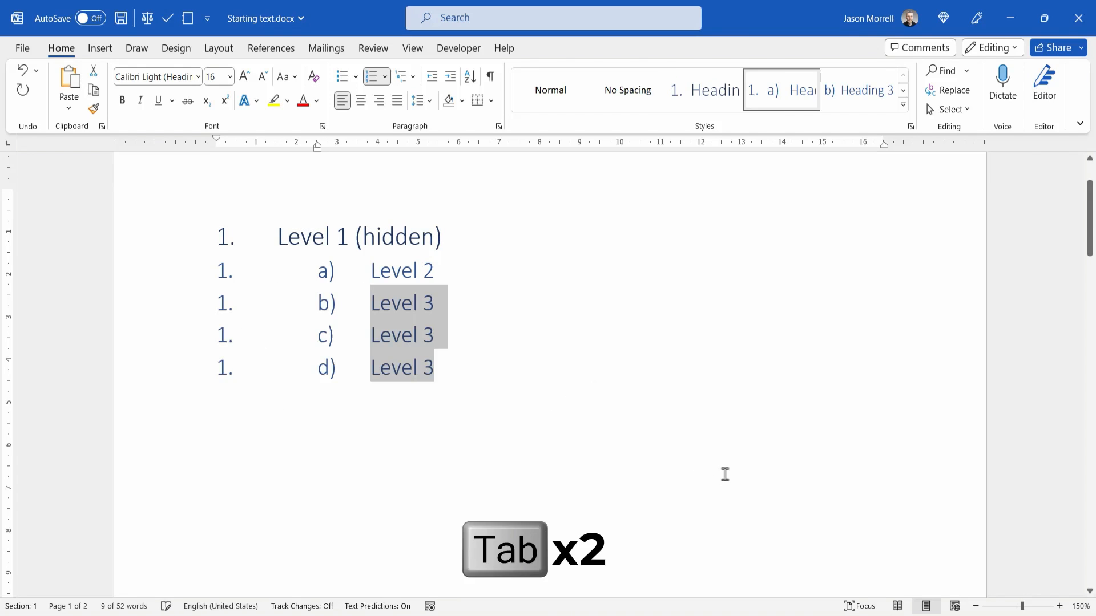
key("Tab")
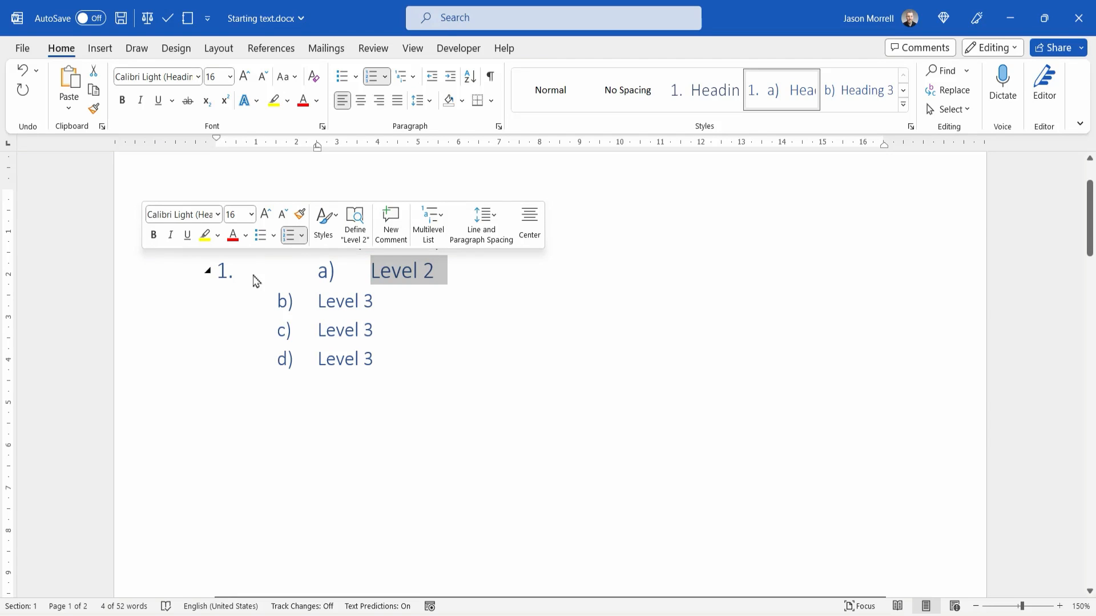
mouse_move(321, 283)
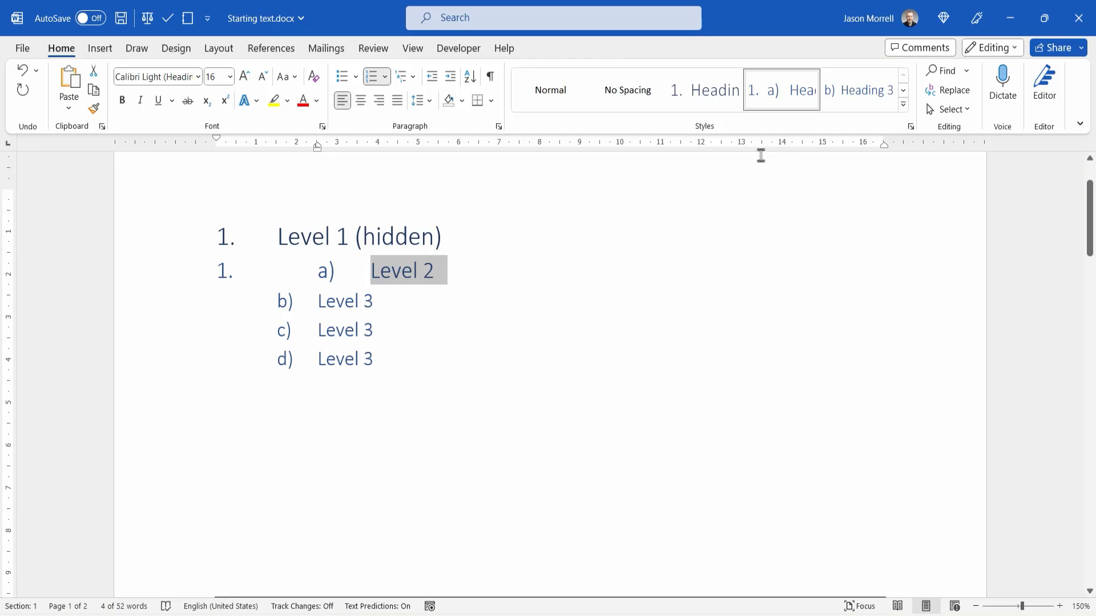
Step: Add a 1.5 cm tab stop to the Heading 2 style beside its 2.5 cm stop
right_click(781, 90)
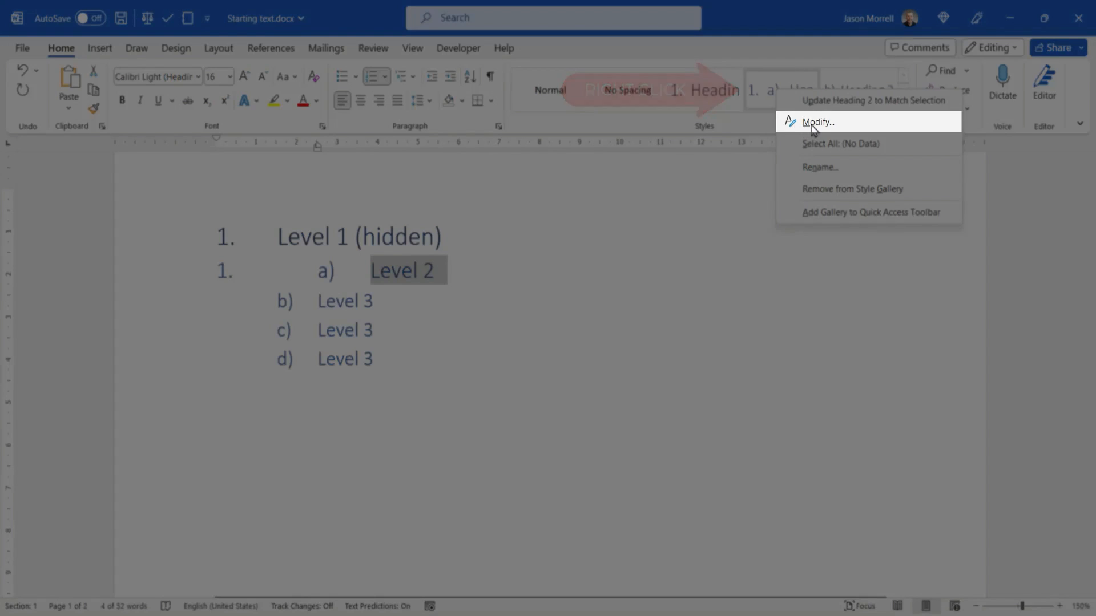
left_click(816, 122)
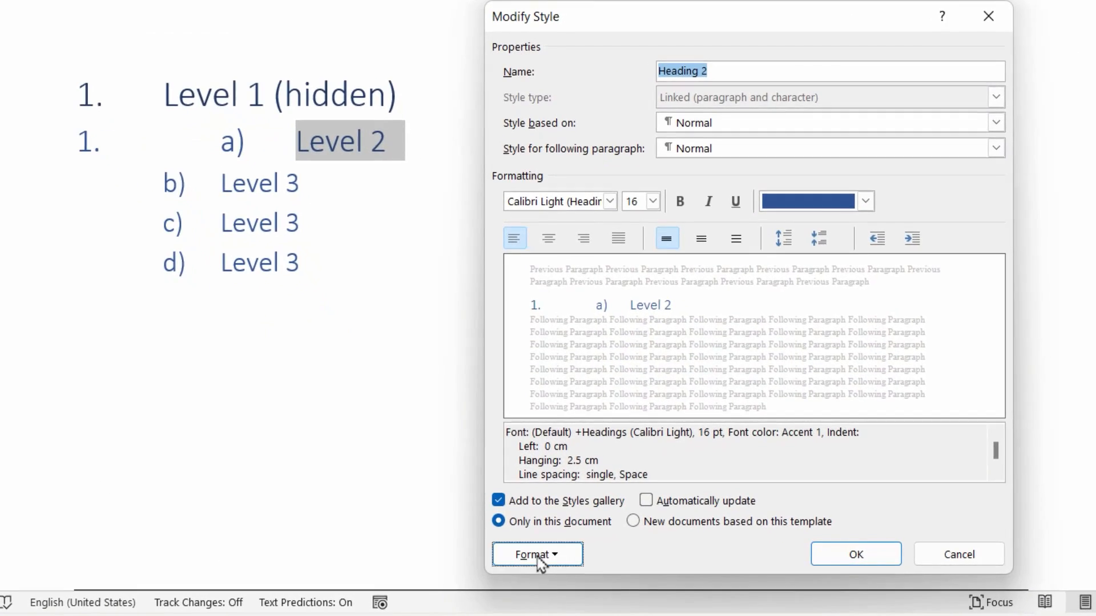
left_click(537, 554)
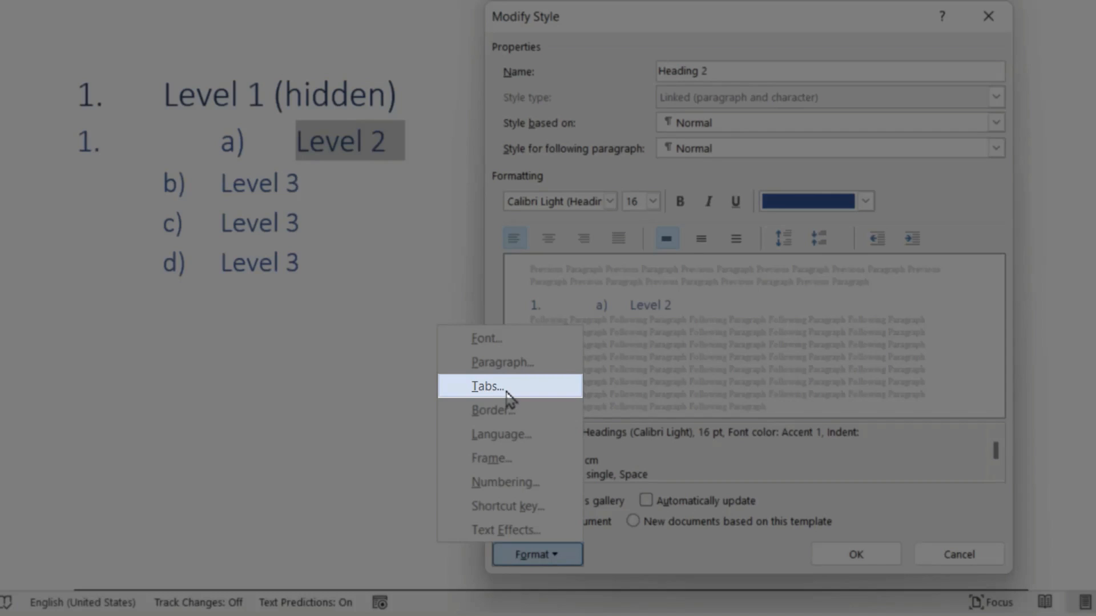
left_click(488, 386)
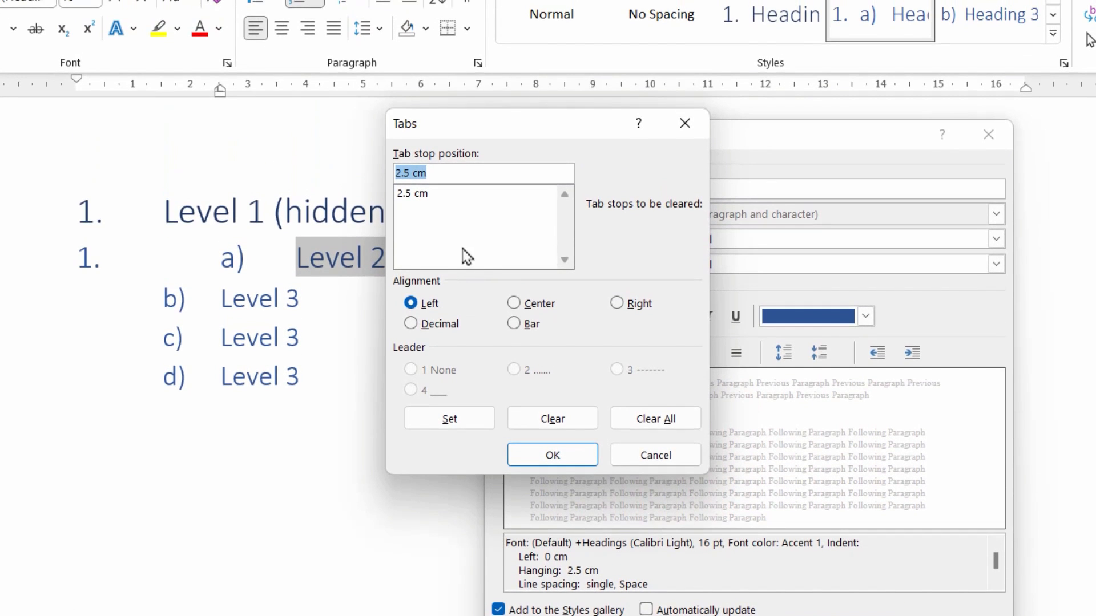
mouse_move(448, 208)
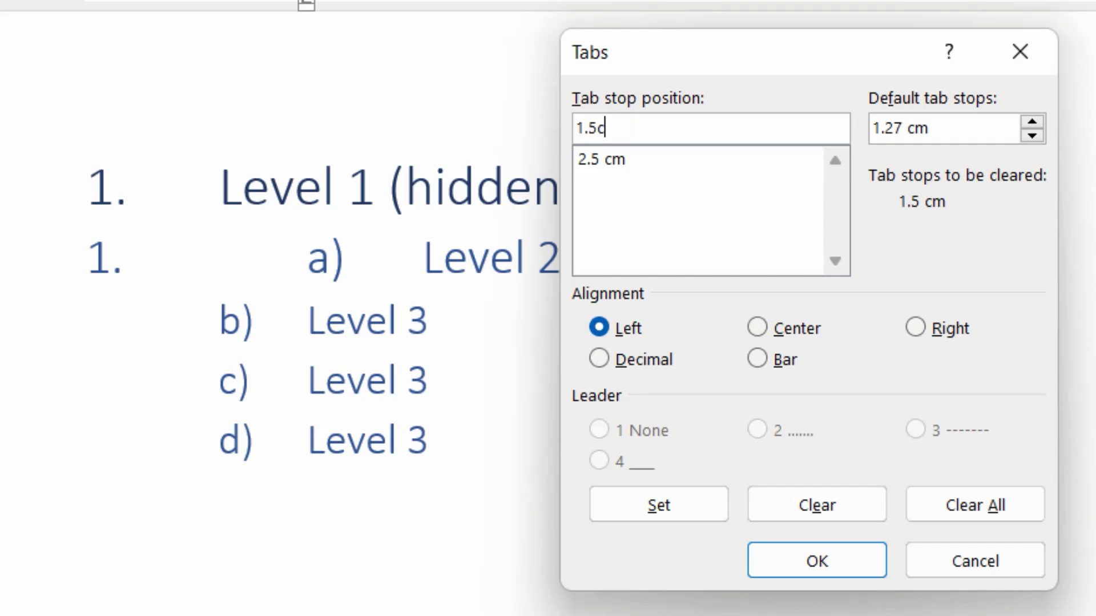
type("m")
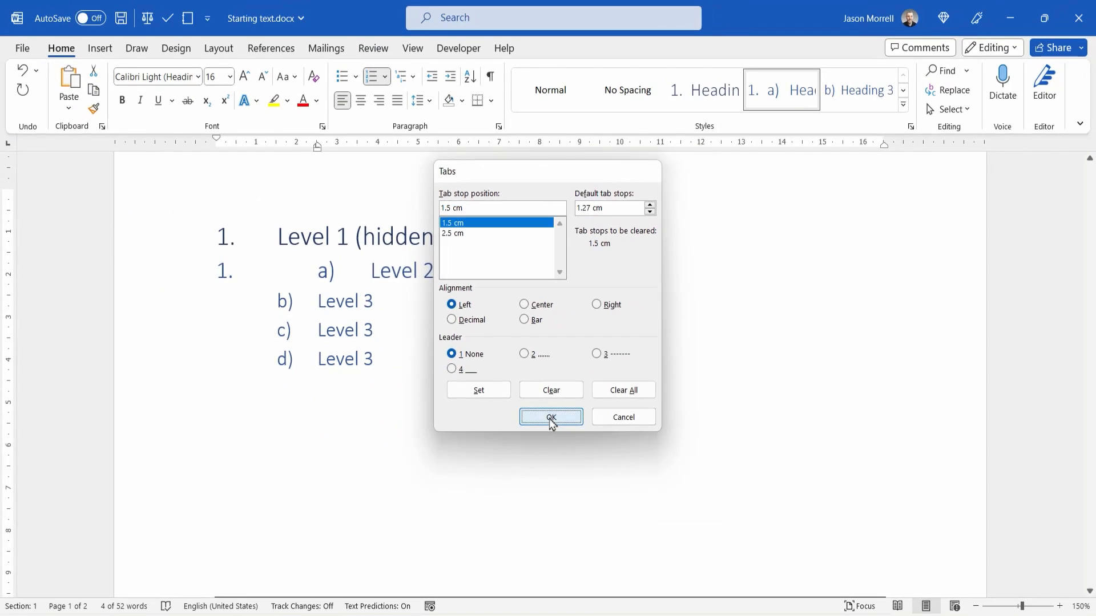
left_click(551, 418)
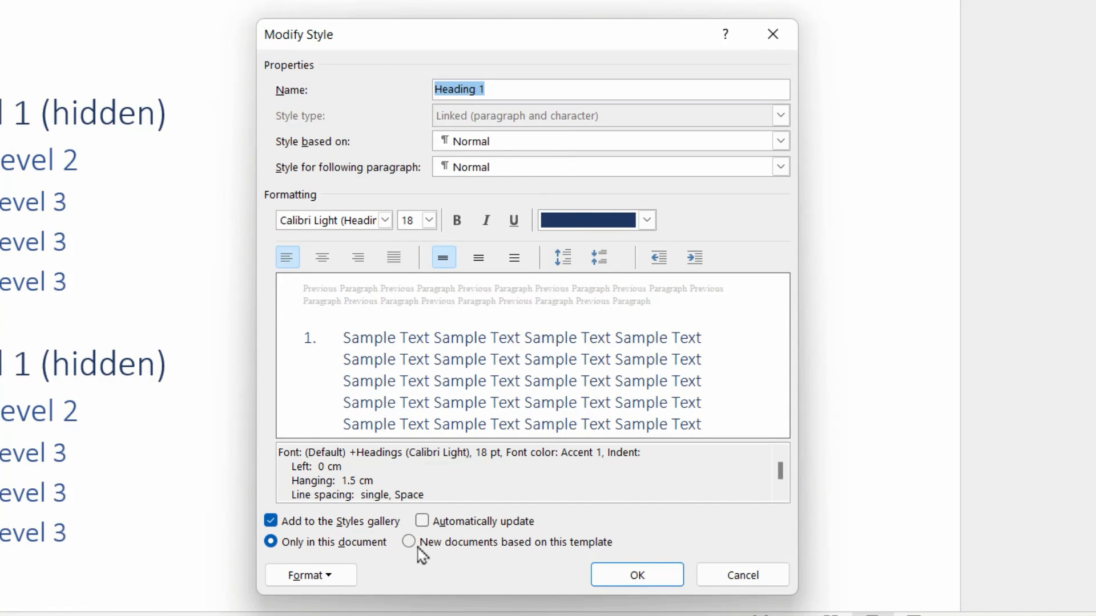
Step: Mark the Heading 1 style's font as Hidden so the Level 1 lines disappear
left_click(309, 575)
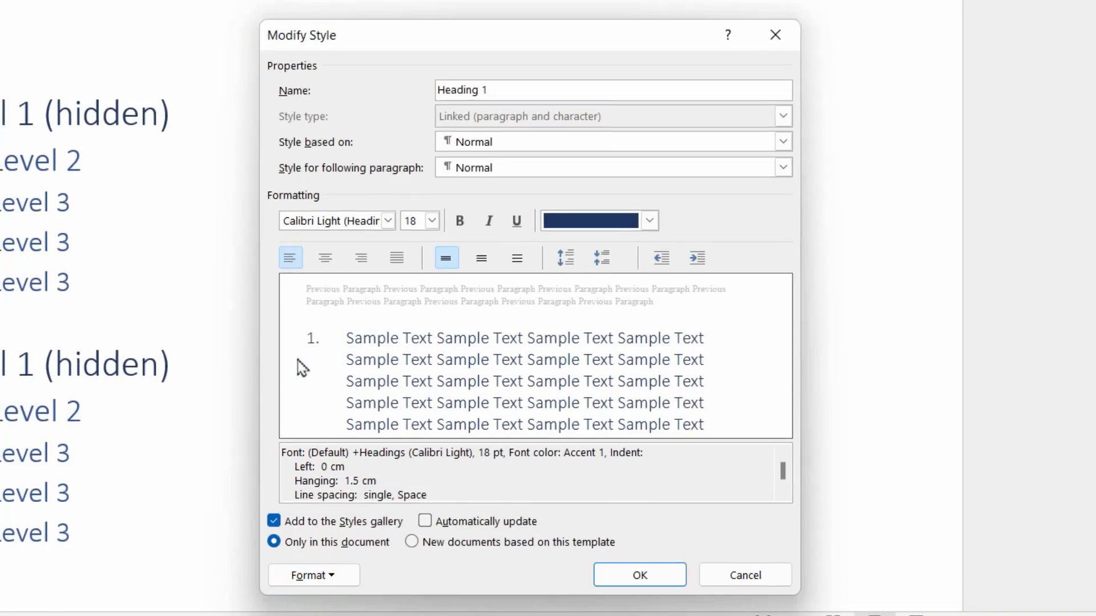
left_click(309, 575)
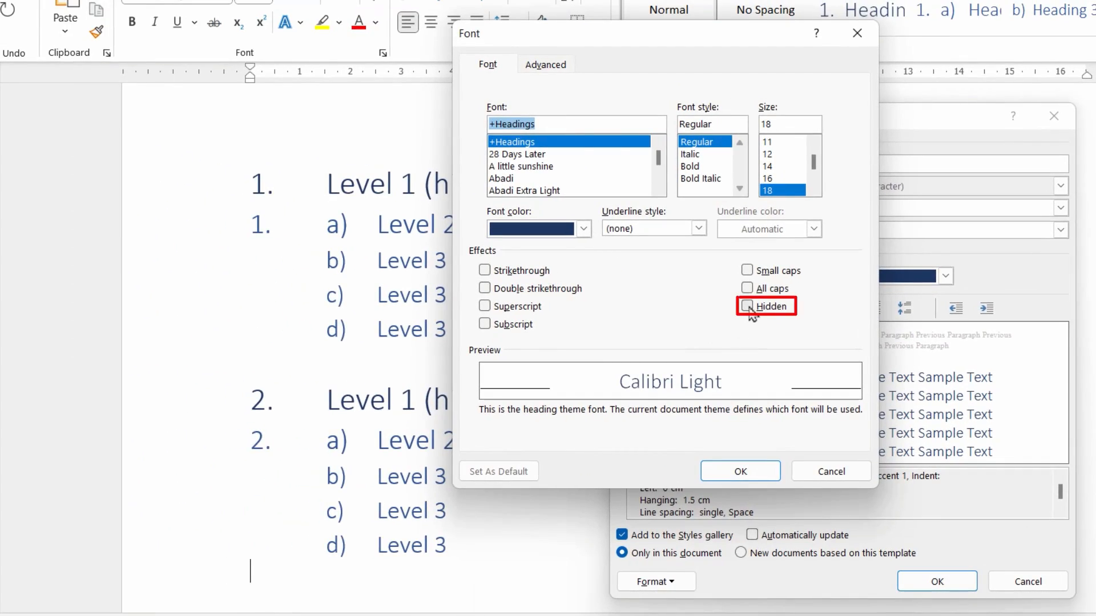
left_click(739, 471)
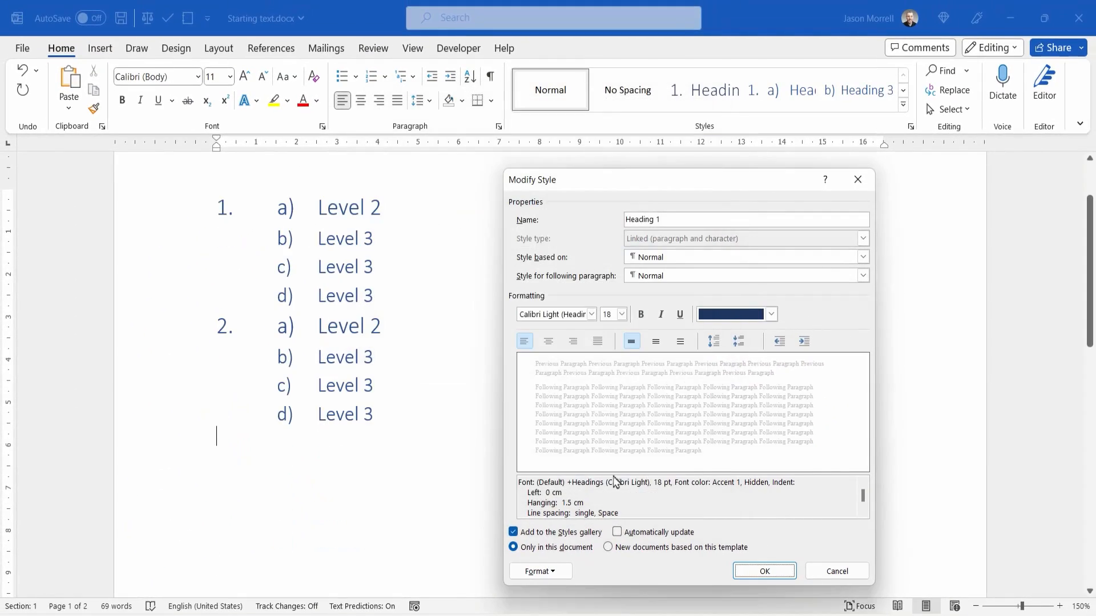
left_click(763, 571)
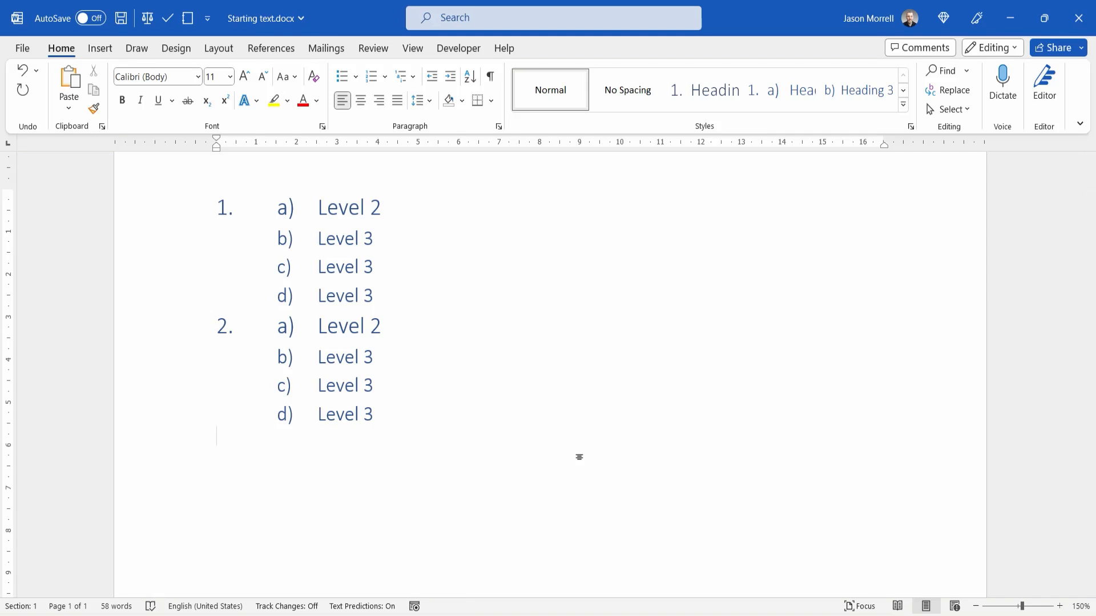
scroll("down", 3)
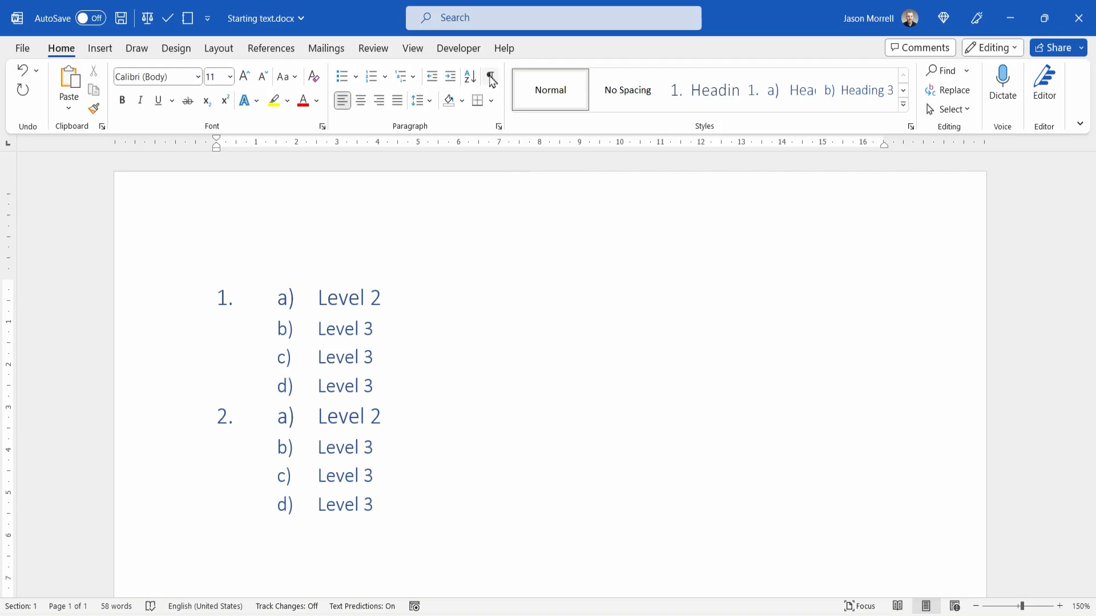
left_click(491, 78)
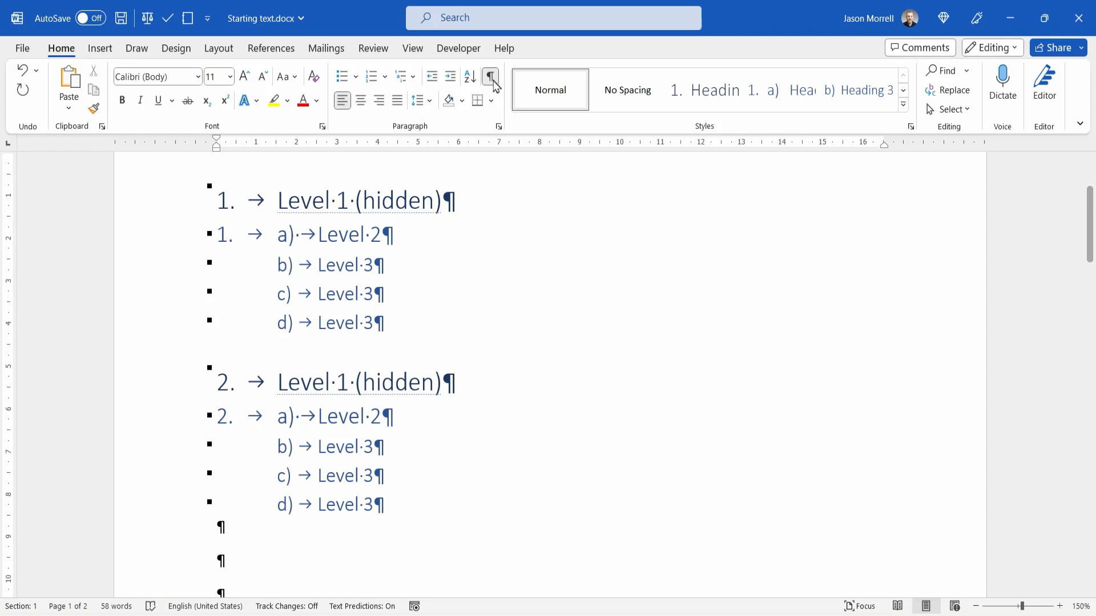
left_click(490, 77)
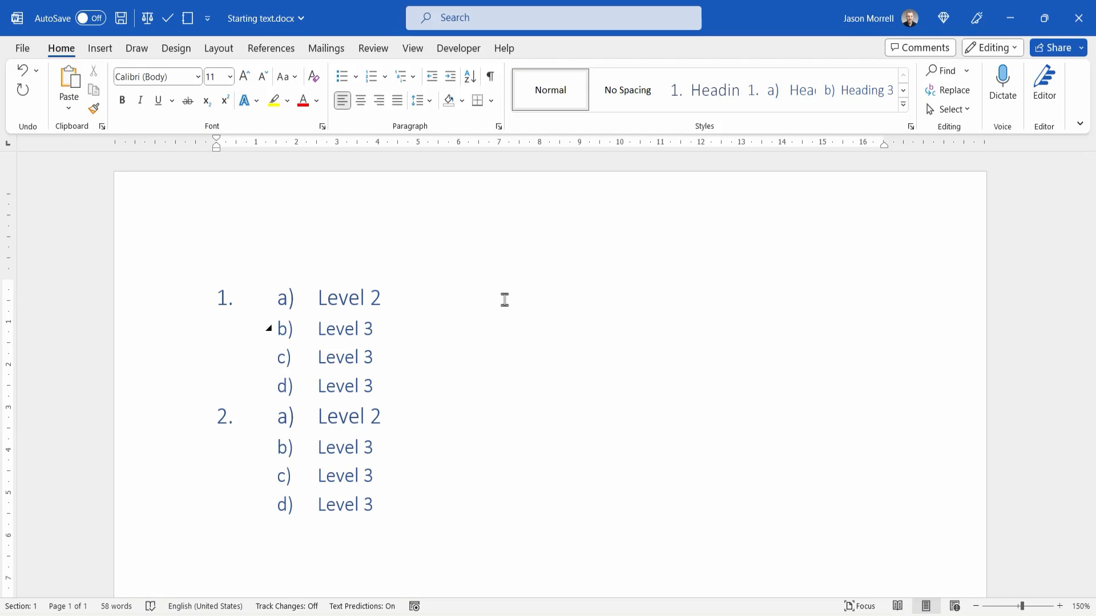
Step: Remove the gap in the Heading 2 number so headings read '1. a)' and '2. a)', then save
left_click(218, 526)
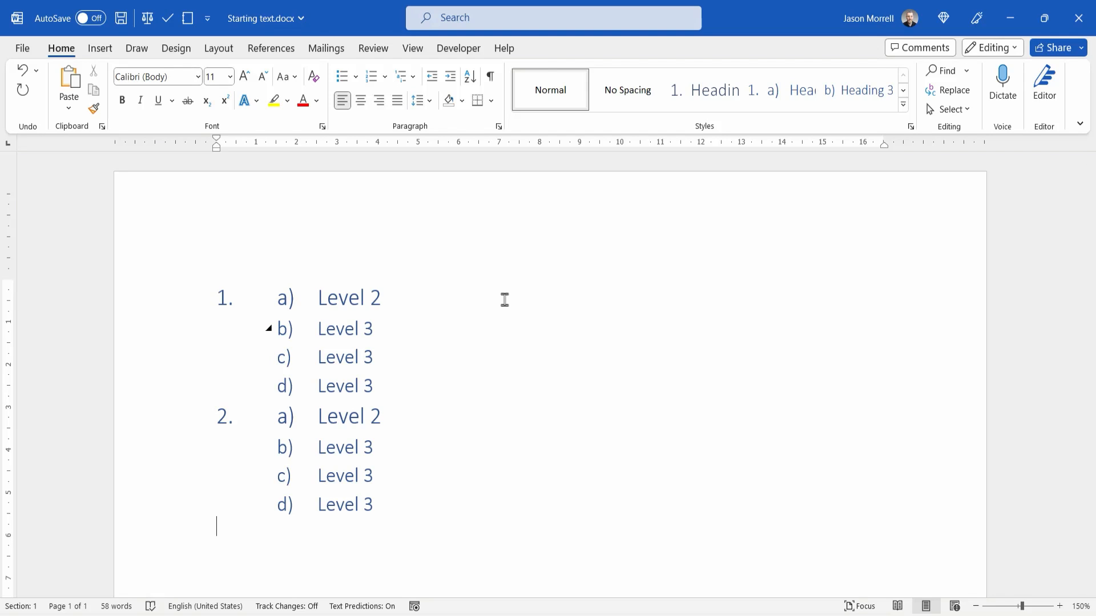
left_click(704, 90)
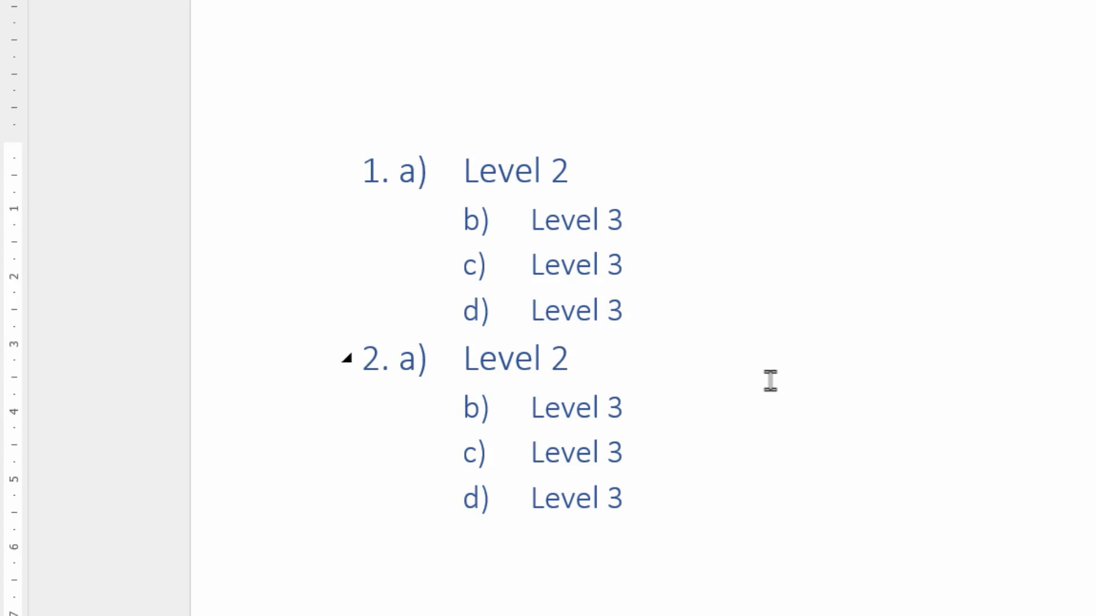
left_click(465, 170)
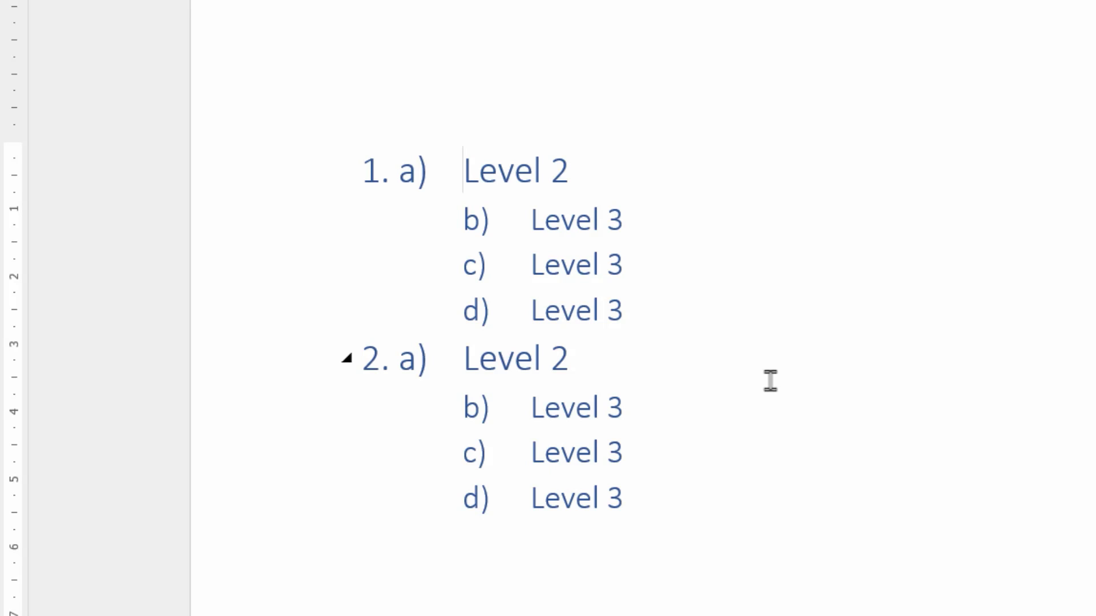
left_click(463, 170)
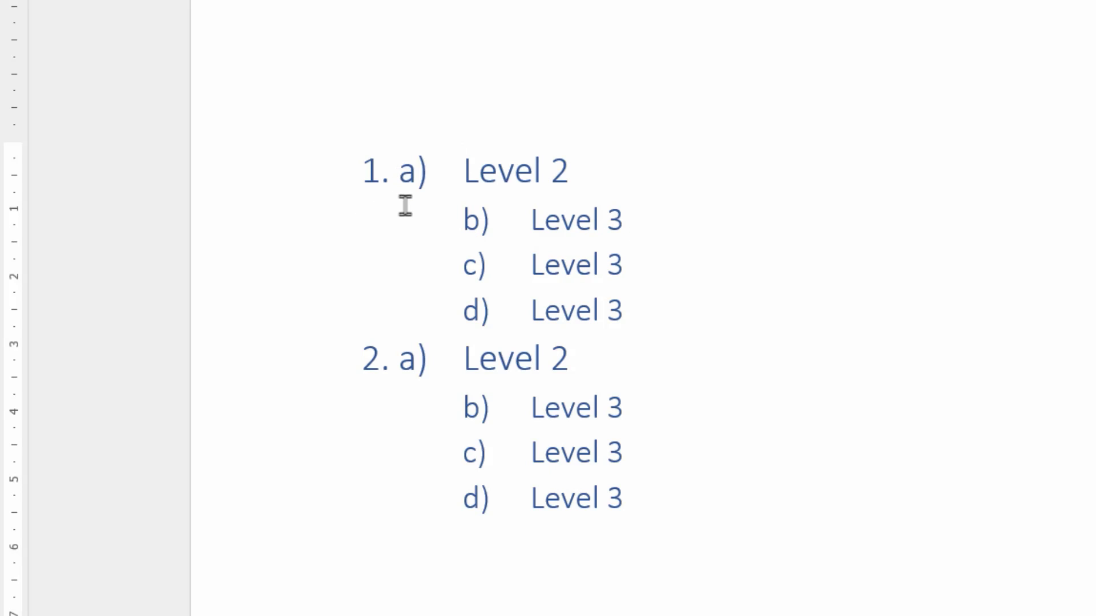
mouse_move(514, 238)
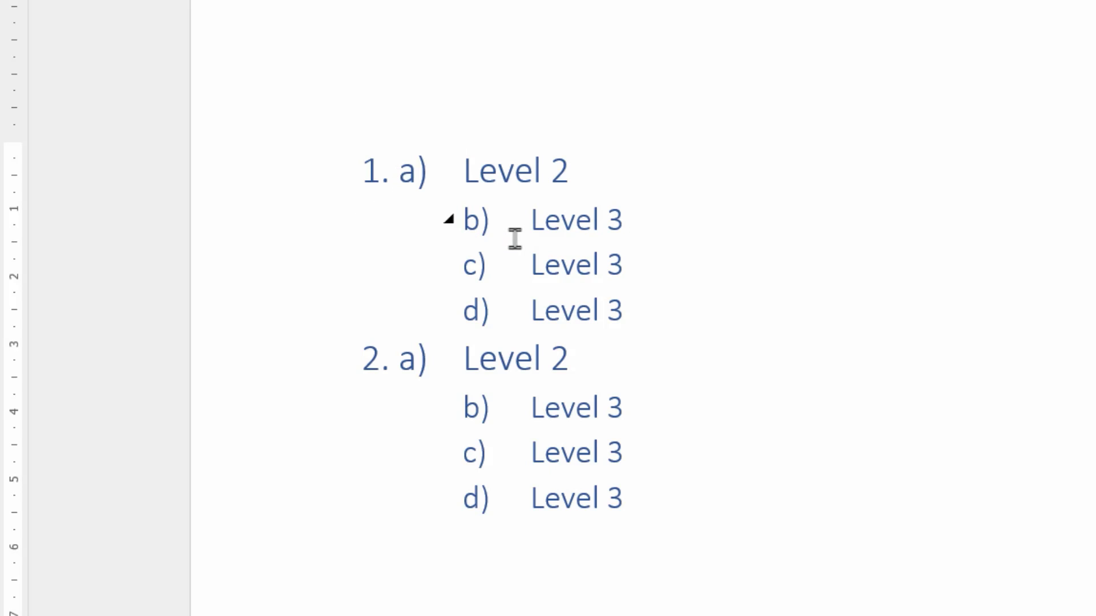
mouse_move(591, 230)
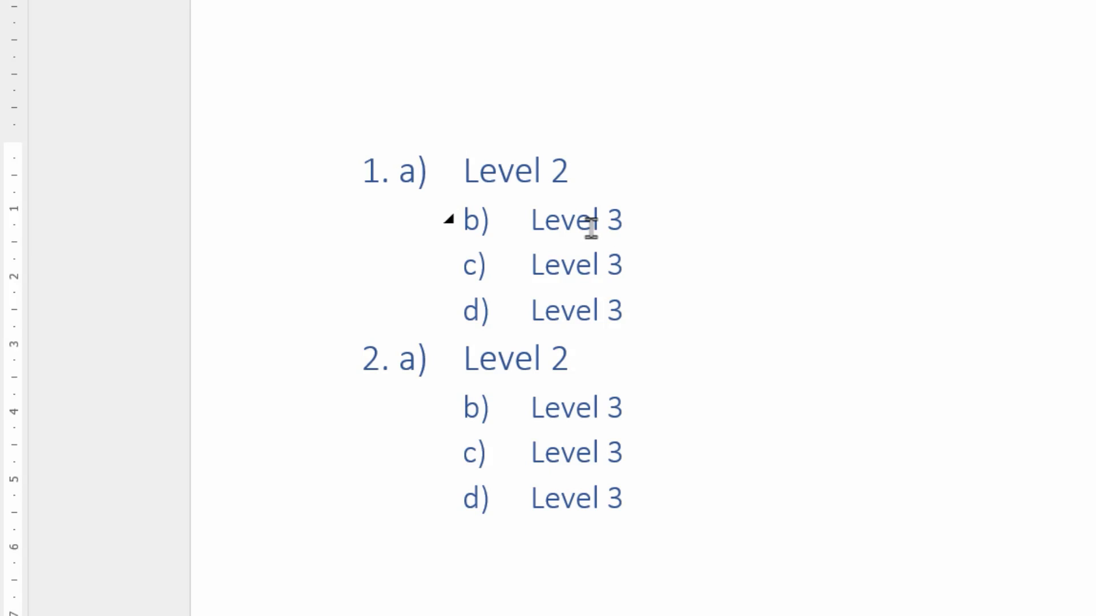
left_click(467, 171)
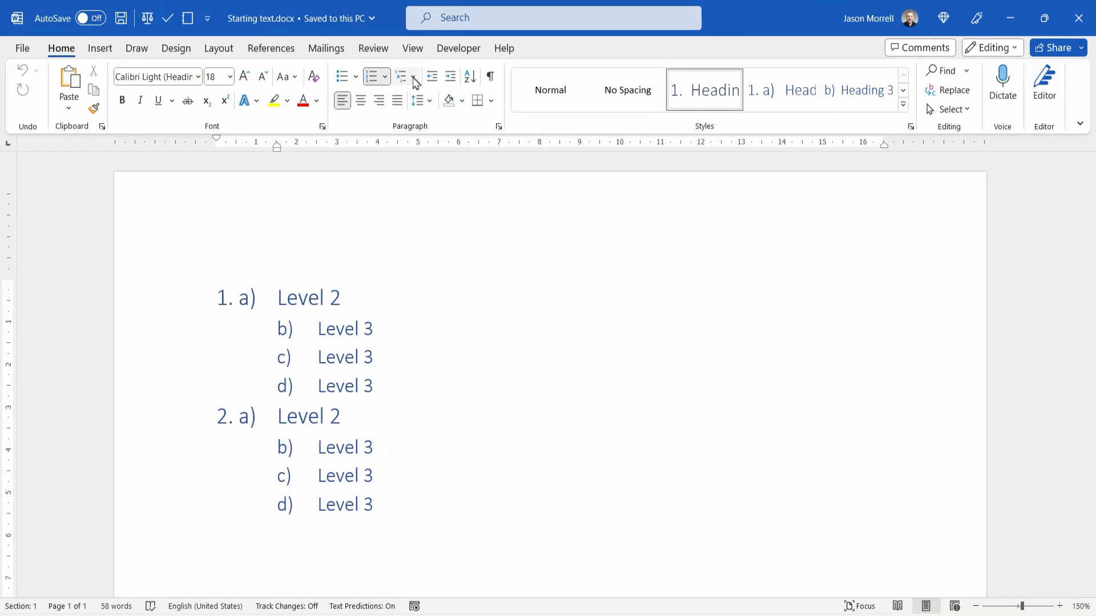
Step: Redefine list level 3 as aligned at 0.5 cm with a 1.5 cm text indent
left_click(402, 76)
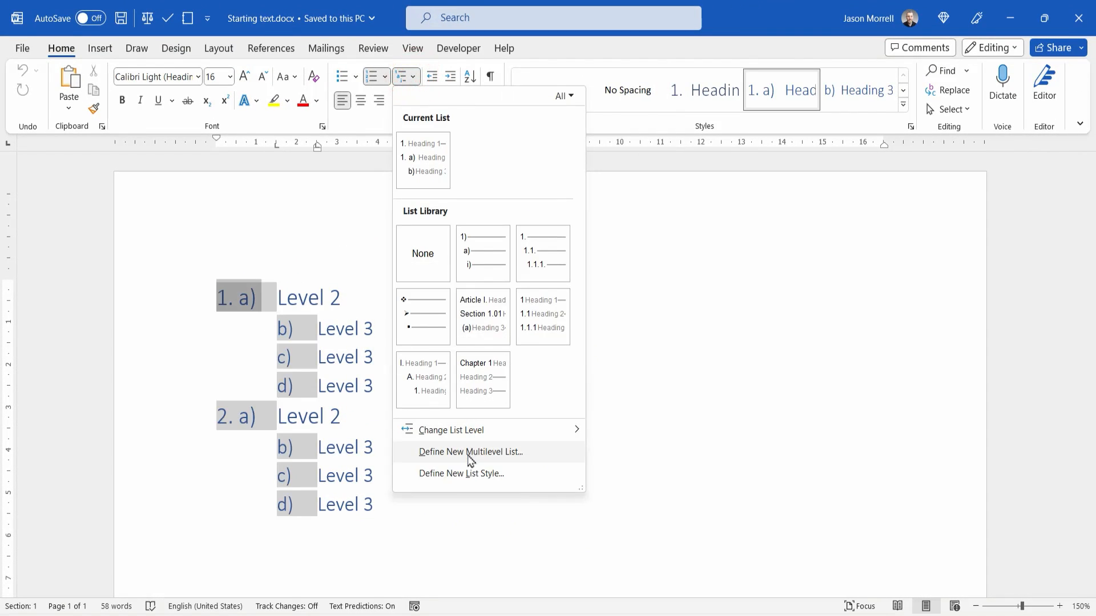
left_click(469, 451)
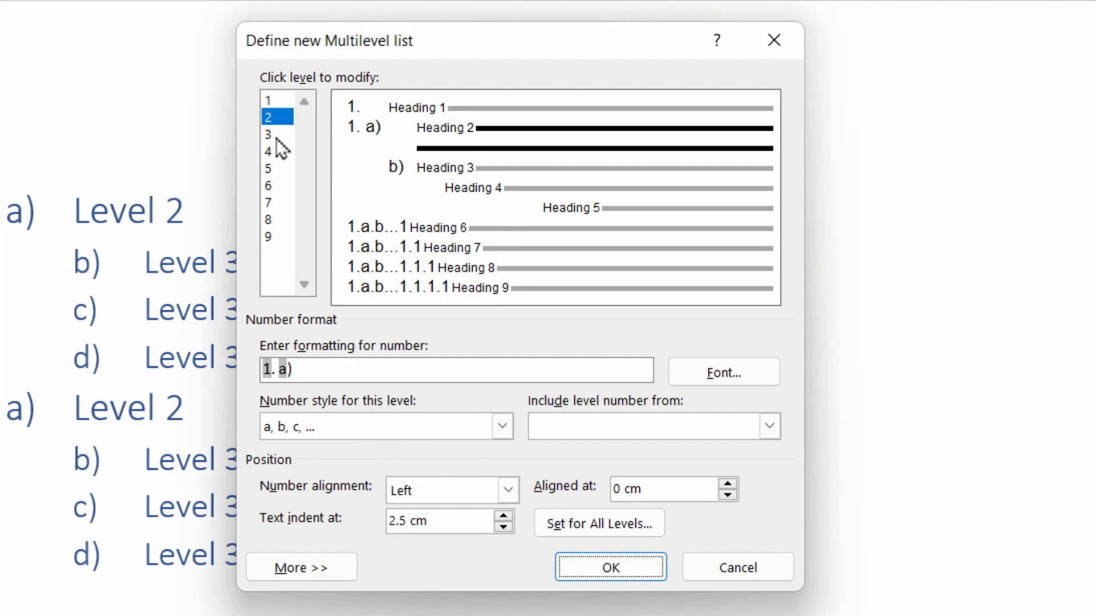
left_click(268, 134)
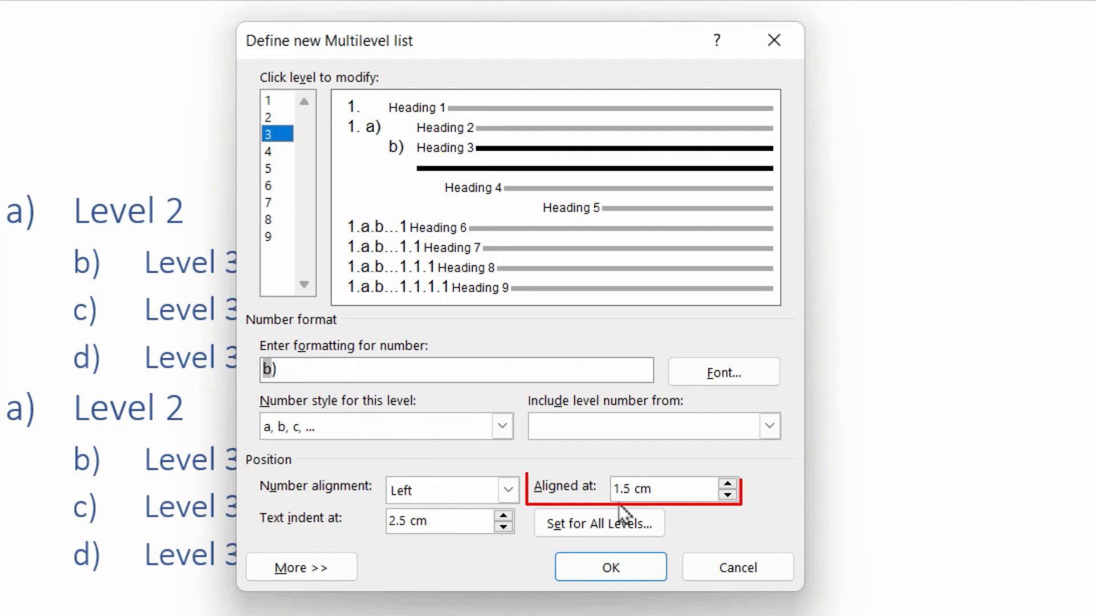
triple_click(664, 488)
type("0")
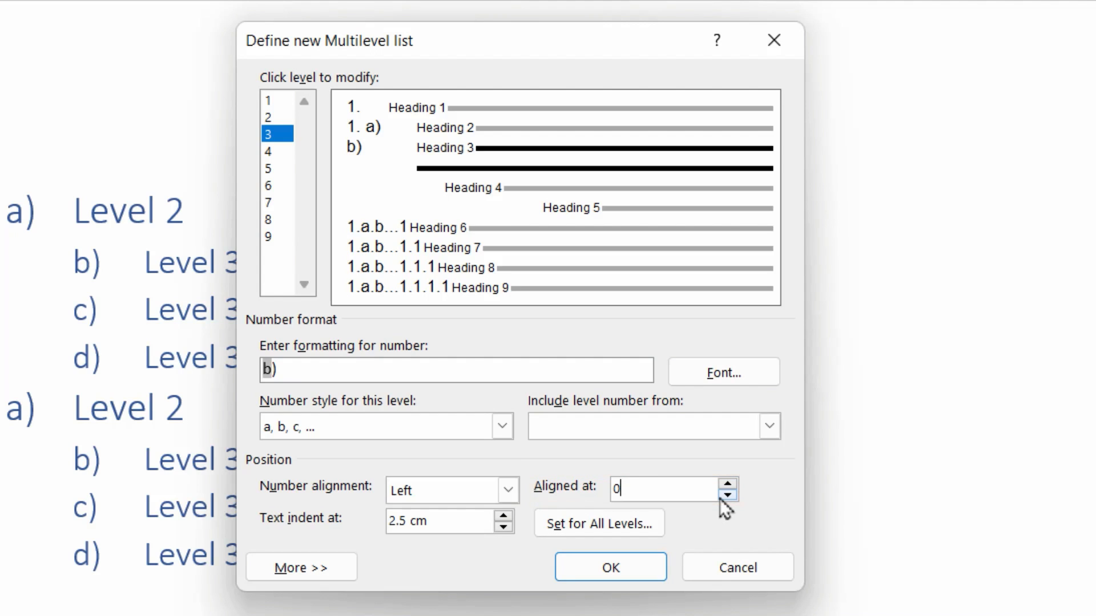
left_click(726, 484)
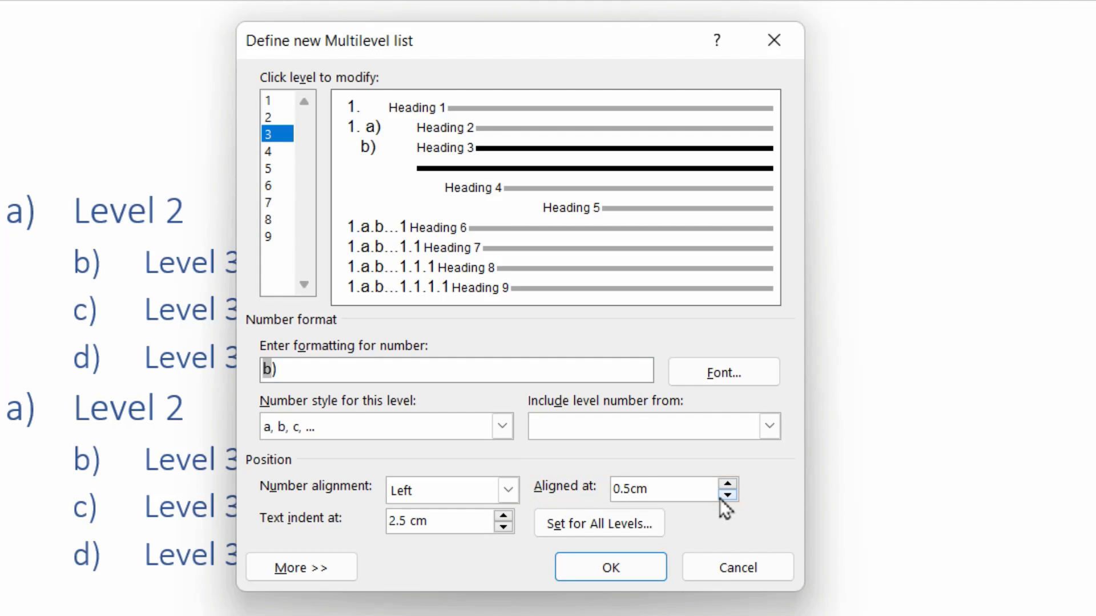
triple_click(450, 521)
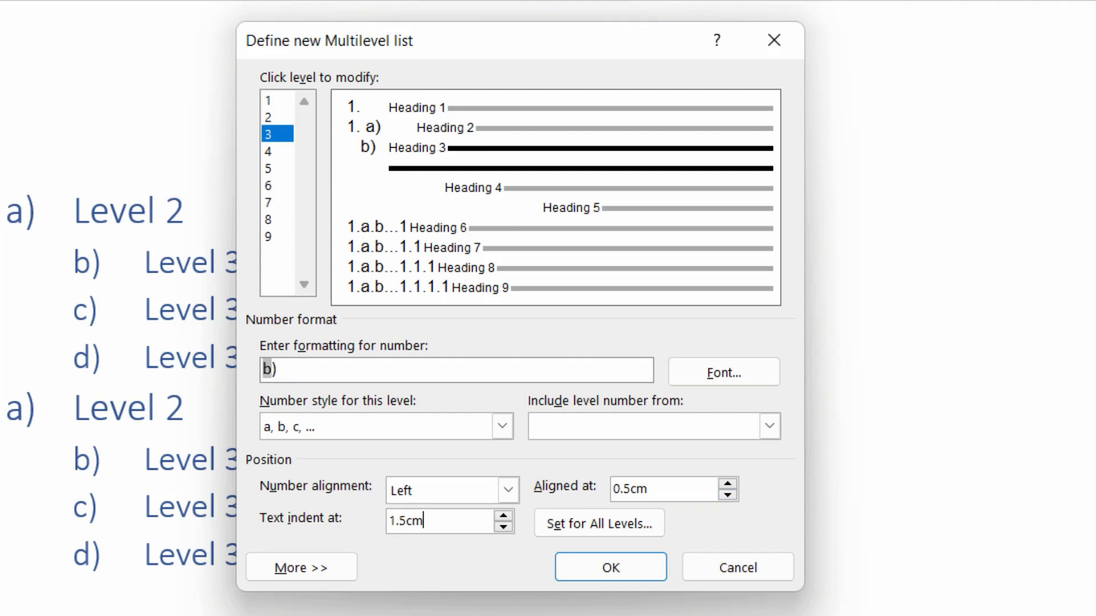
left_click(609, 567)
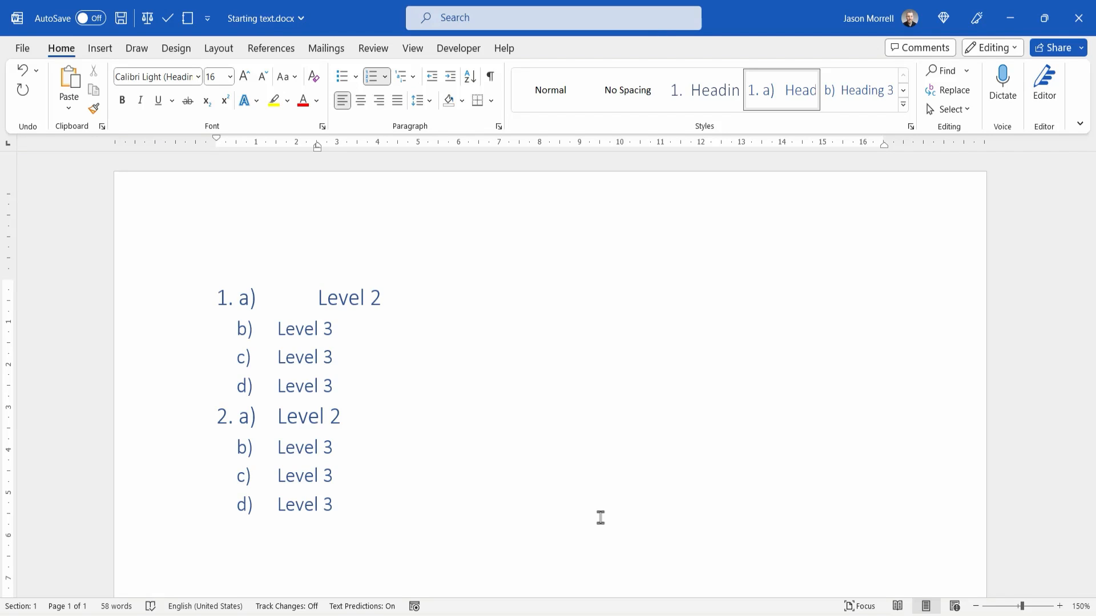
Step: Set the Level 2 text indent to 1.5 cm so '1. a)' heading text aligns with b)–d) items
double_click(349, 297)
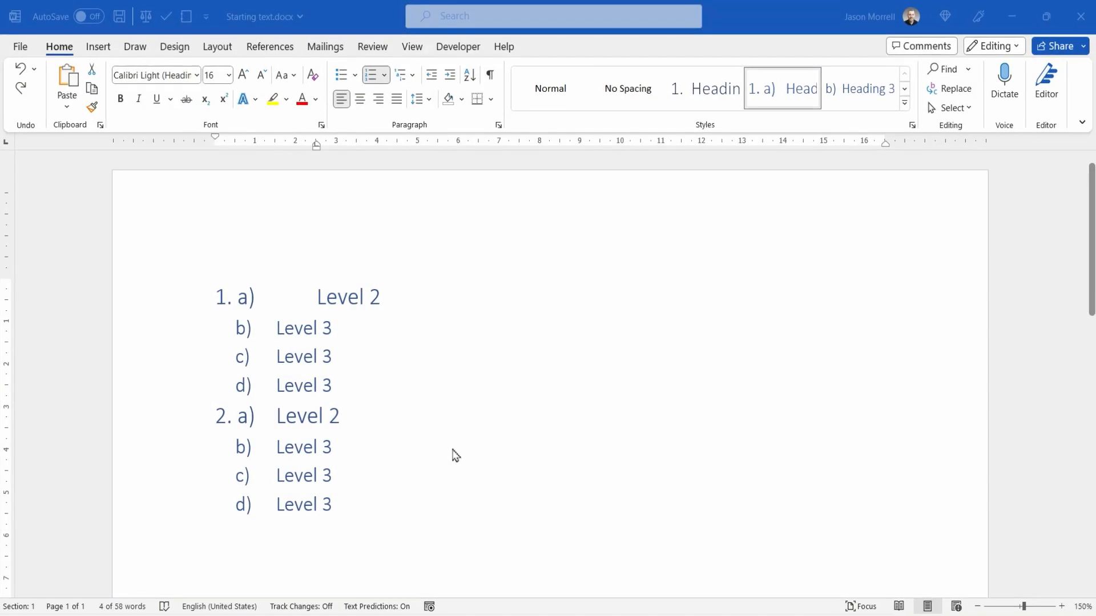
left_click(395, 75)
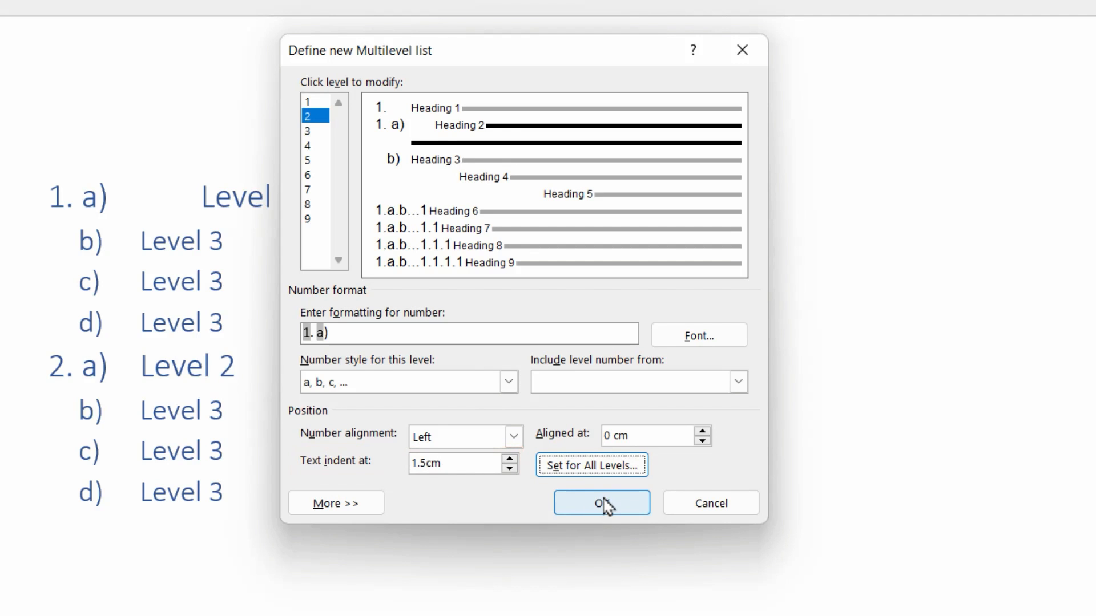
left_click(600, 504)
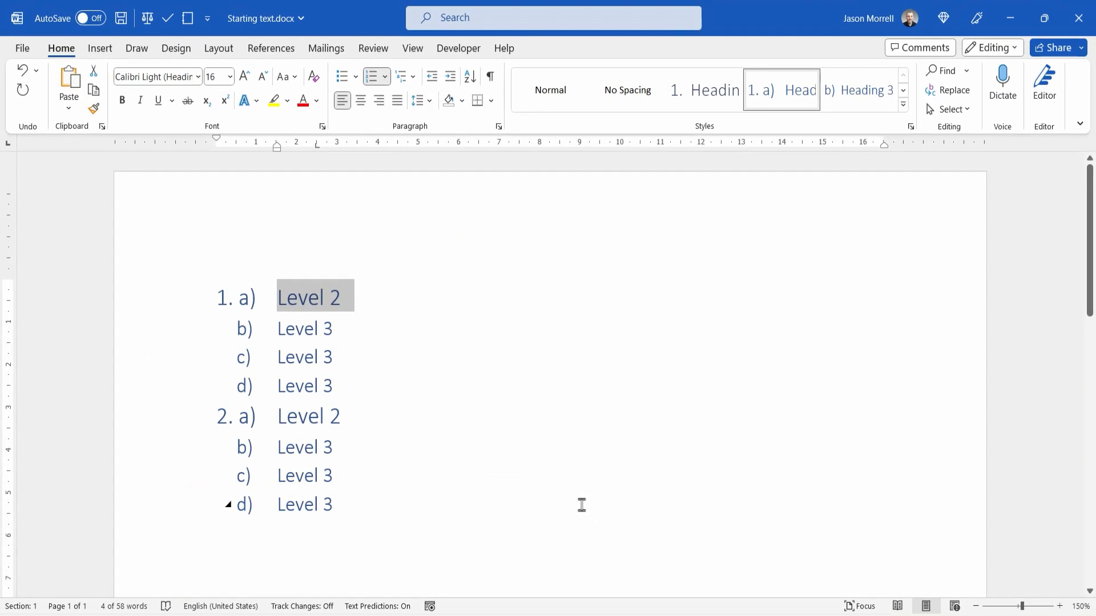